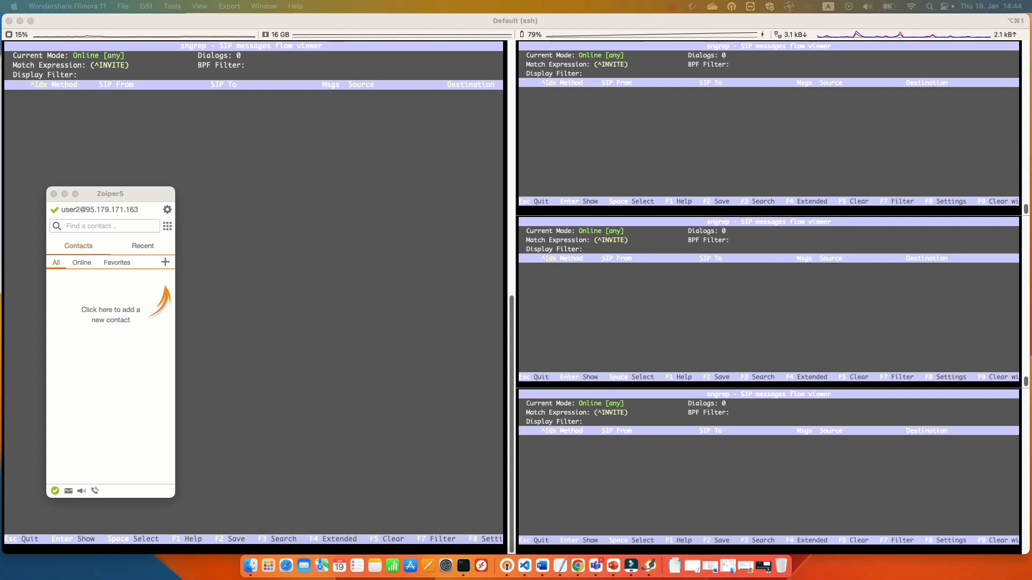
{"action": "mouse_move", "coordinate": [91, 214]}
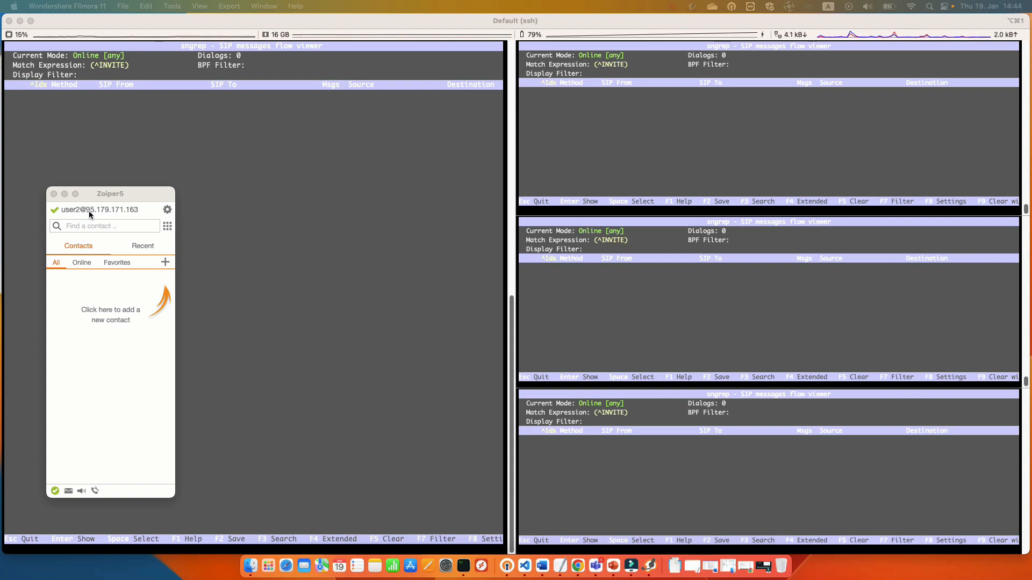
{"action": "mouse_move", "coordinate": [760, 323]}
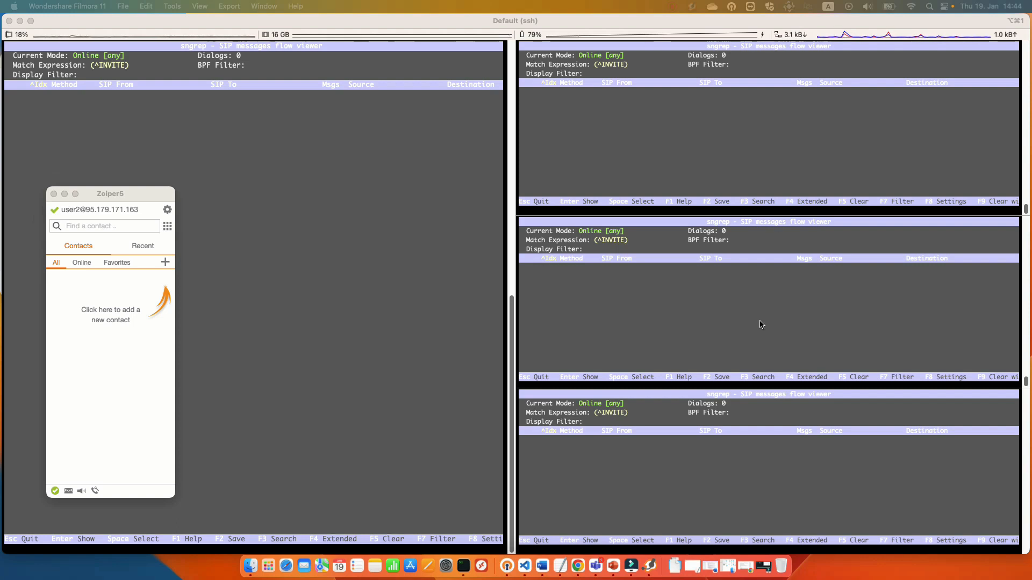
{"action": "mouse_move", "coordinate": [748, 230]}
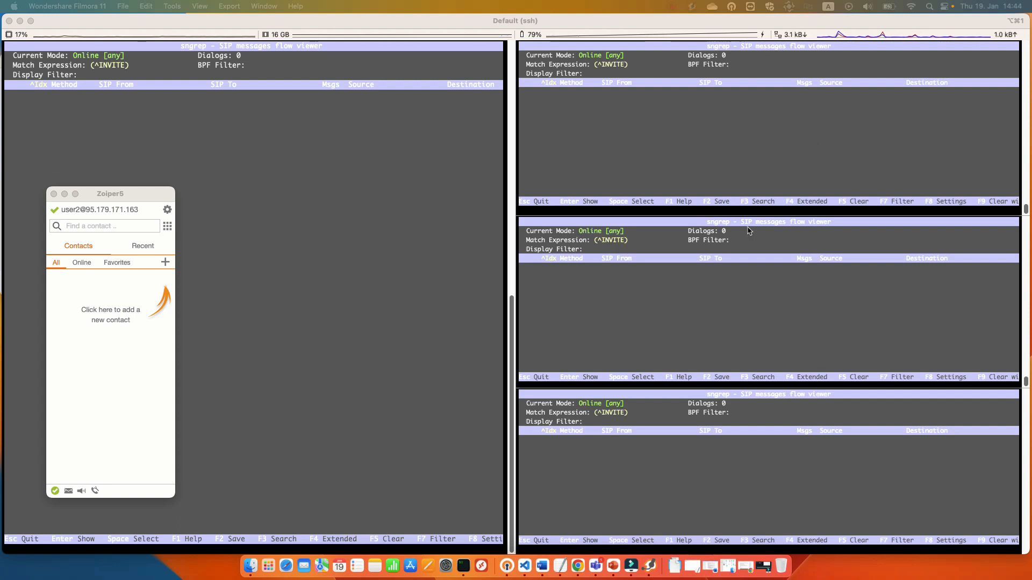
{"action": "mouse_move", "coordinate": [773, 224]}
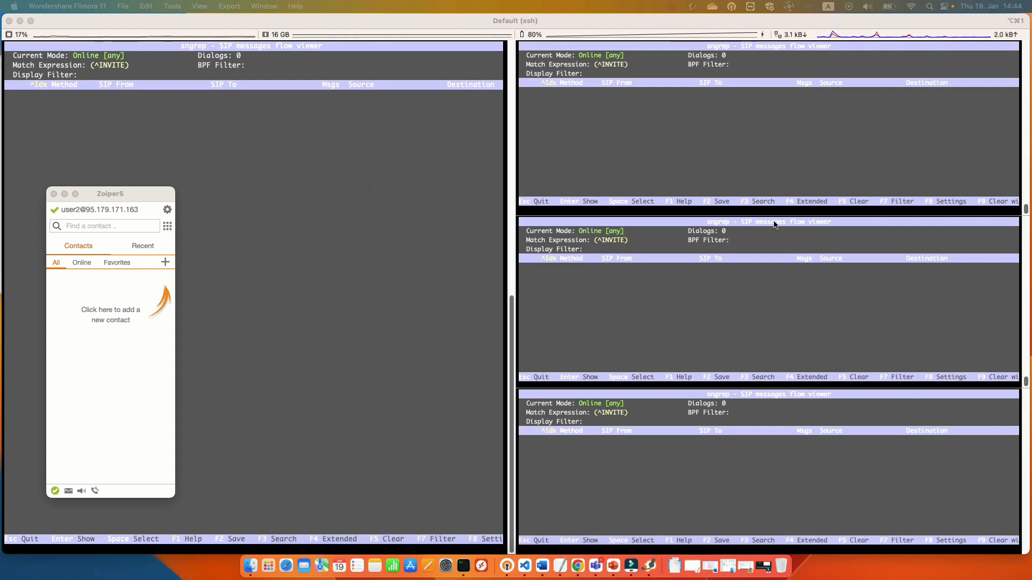
{"action": "mouse_move", "coordinate": [869, 241]}
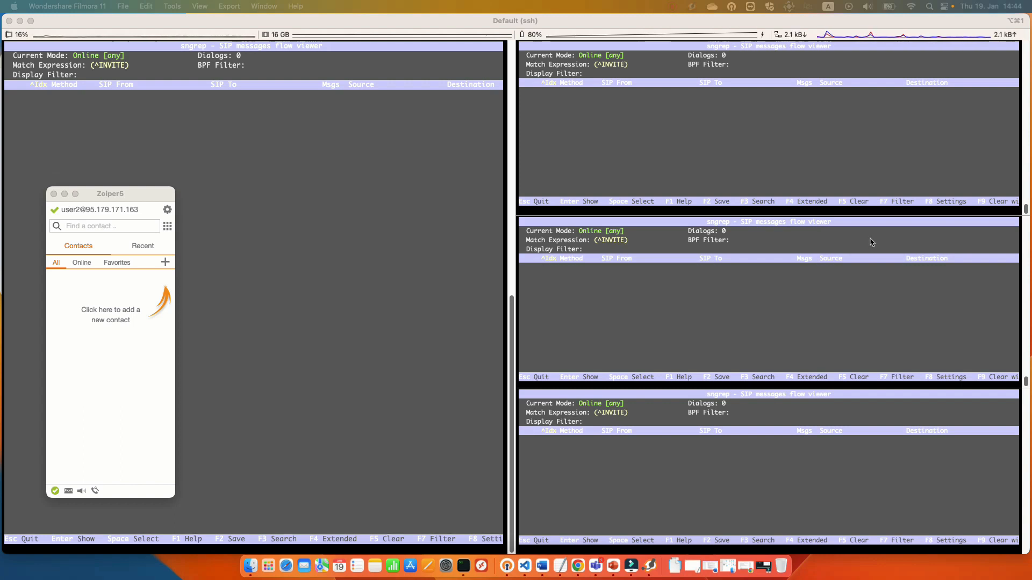
{"action": "mouse_move", "coordinate": [415, 281]}
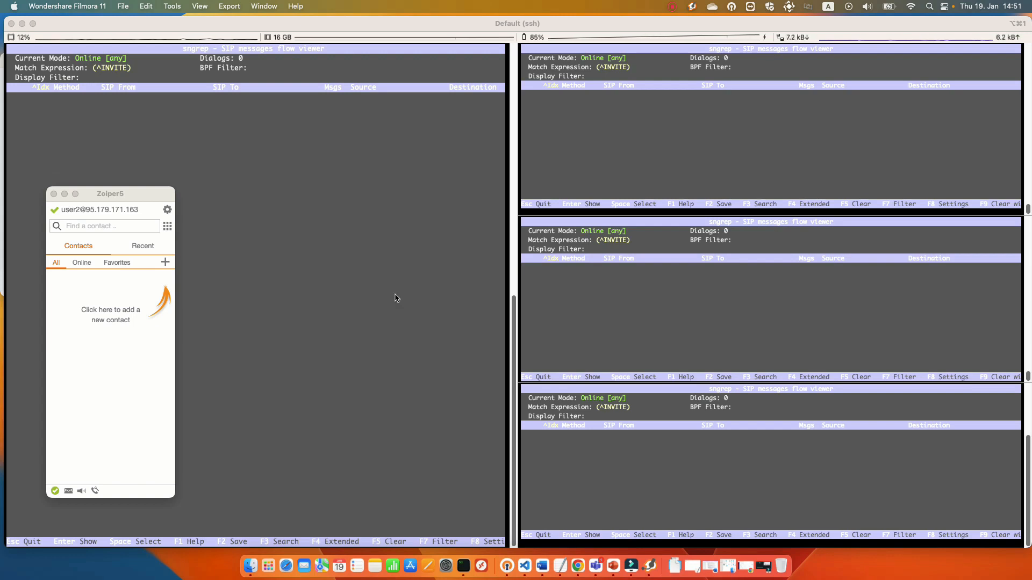
{"action": "mouse_move", "coordinate": [111, 226]}
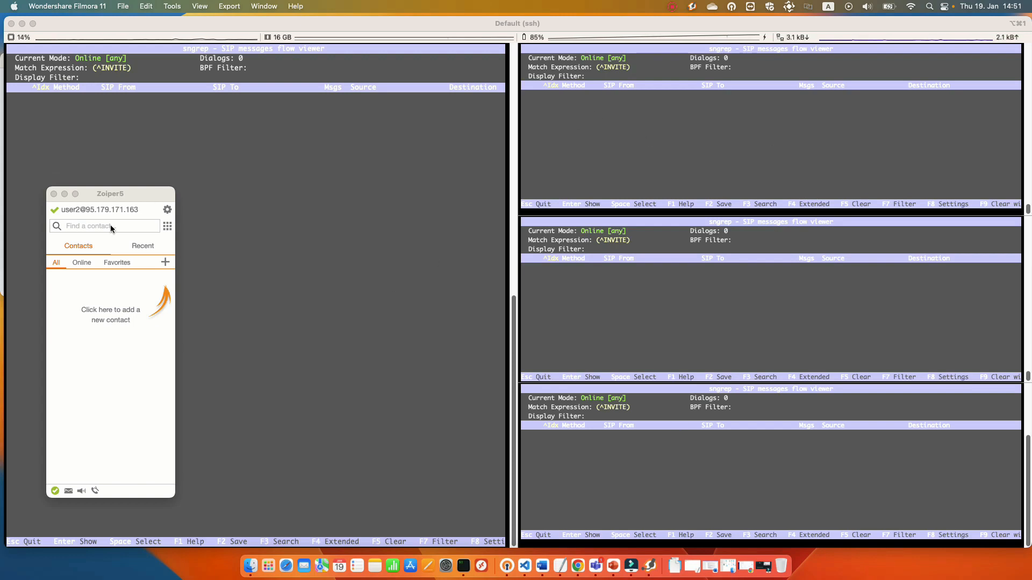
Step: Call user1, hang up the answered call, then redial user1 from the call history
{"action": "left_click", "coordinate": [103, 226]}
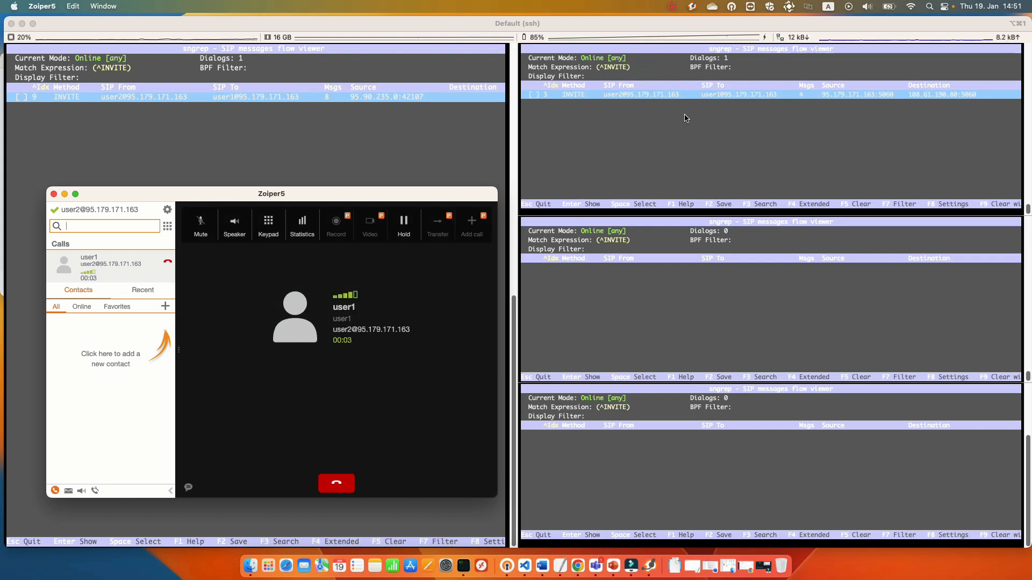
{"action": "left_click", "coordinate": [336, 484]}
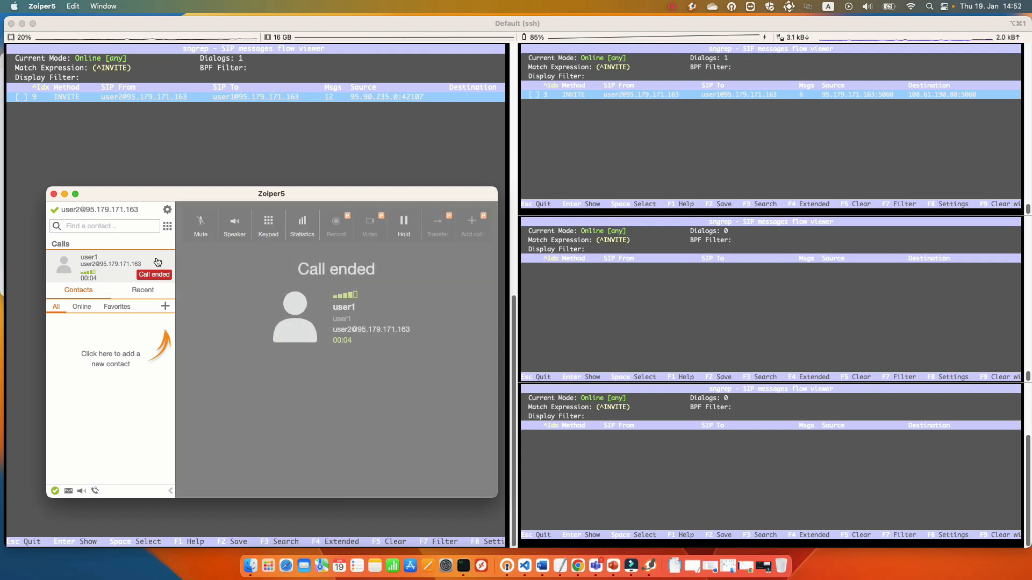
{"action": "left_click", "coordinate": [89, 263]}
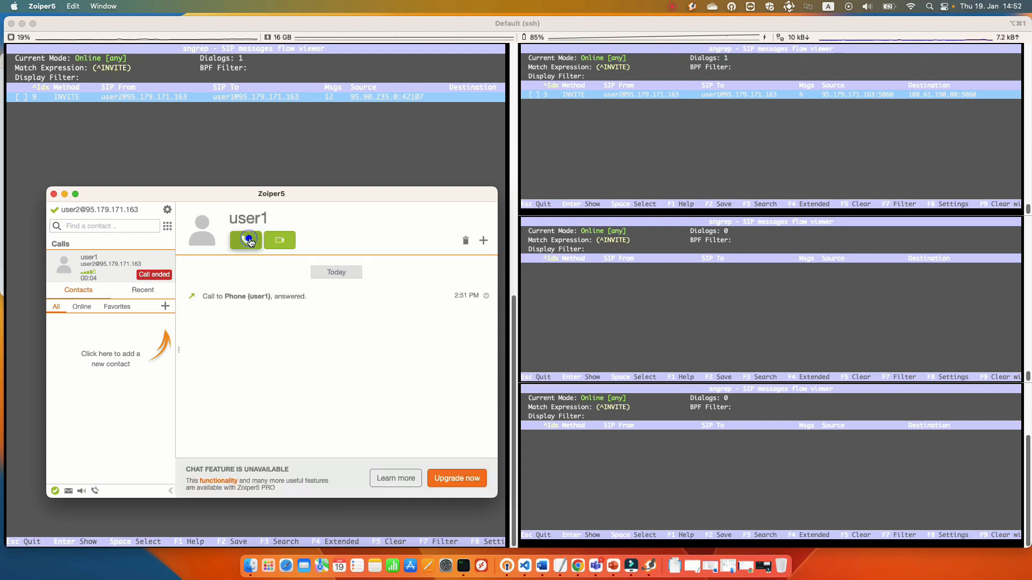
{"action": "left_click", "coordinate": [244, 240]}
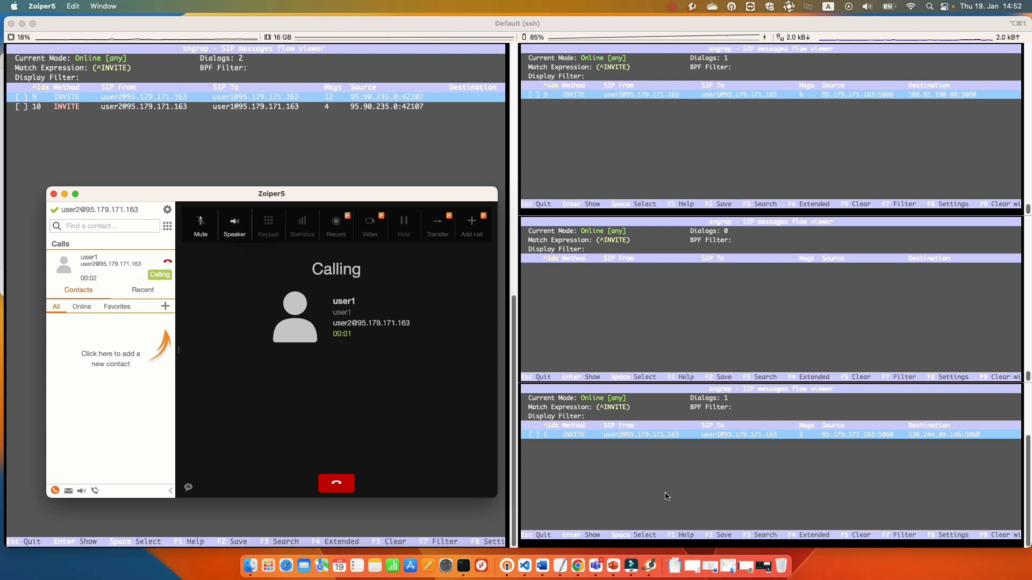
{"action": "mouse_move", "coordinate": [668, 467]}
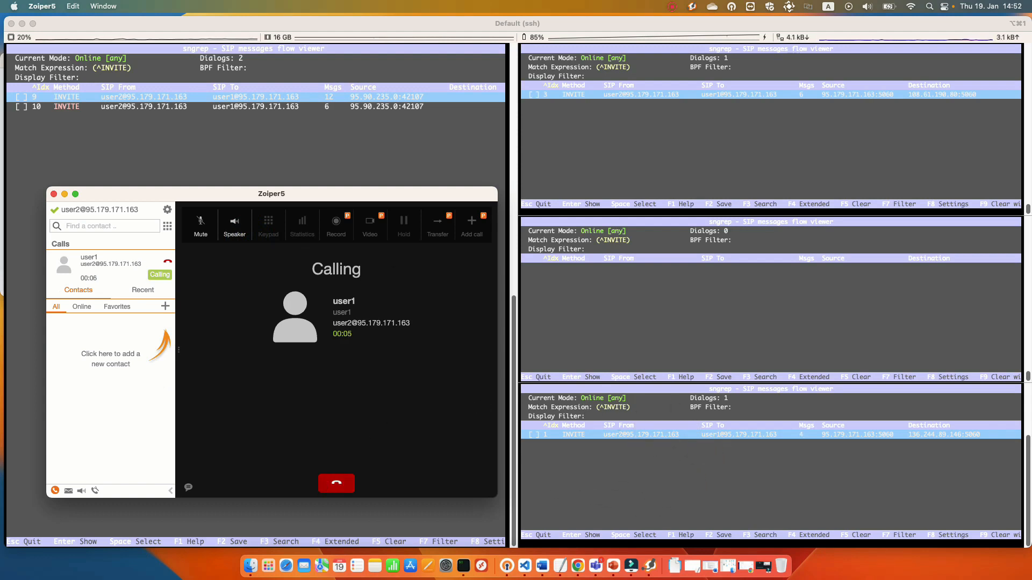
Step: Hang up the unanswered call and place a third call to user1, then end it
{"action": "left_click", "coordinate": [336, 483]}
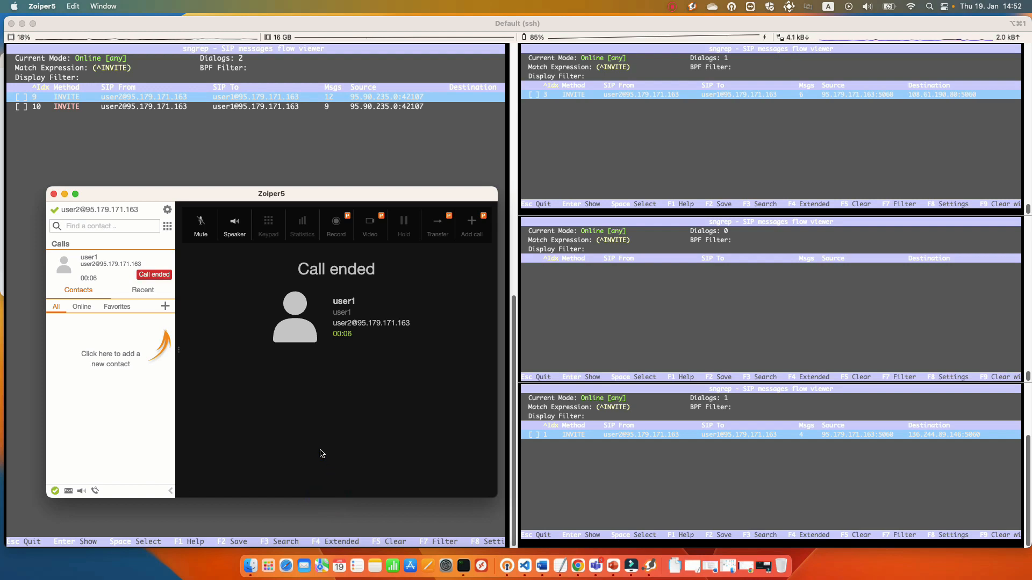
{"action": "left_click", "coordinate": [89, 260]}
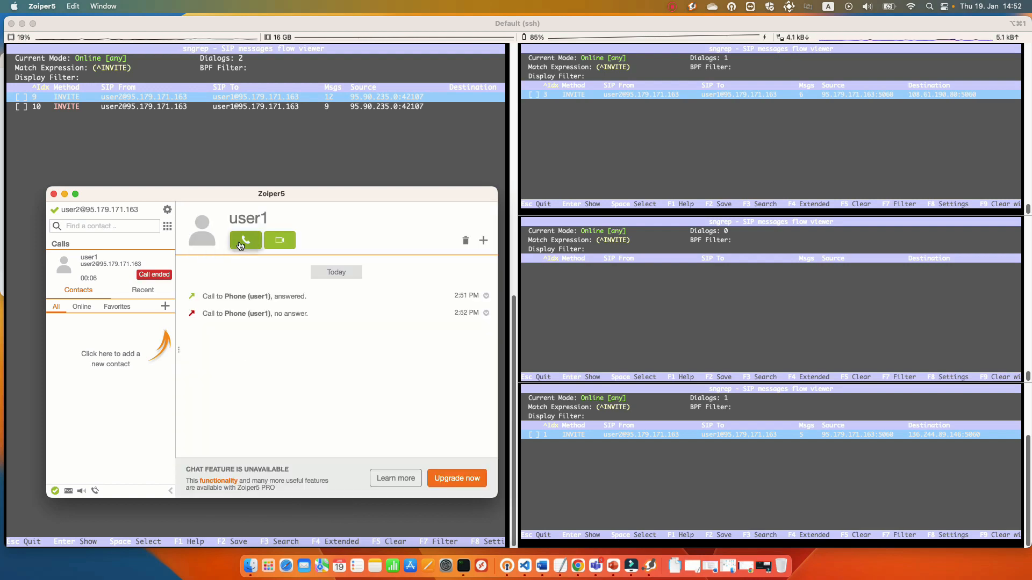
{"action": "left_click", "coordinate": [245, 239]}
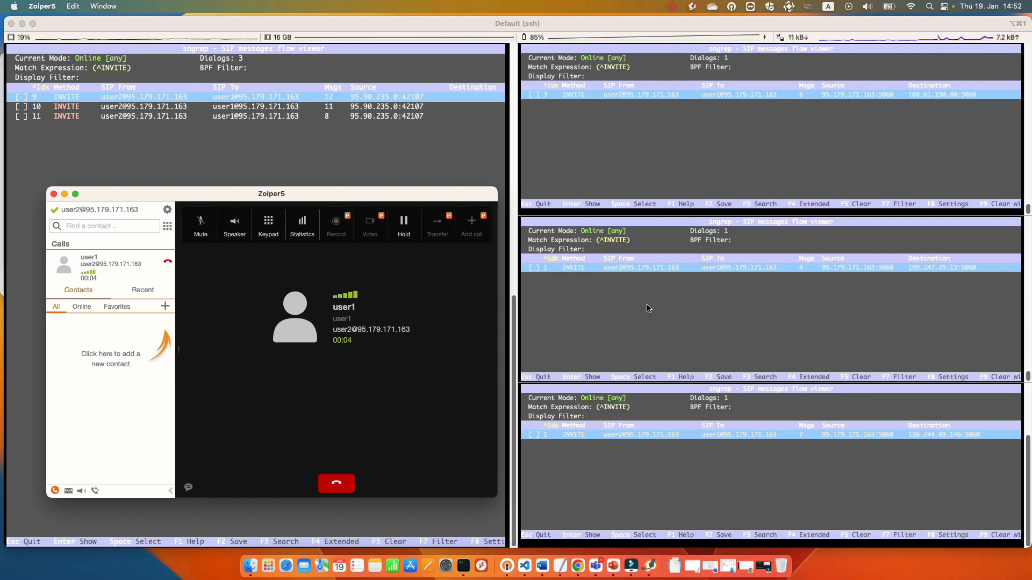
{"action": "left_click", "coordinate": [337, 483]}
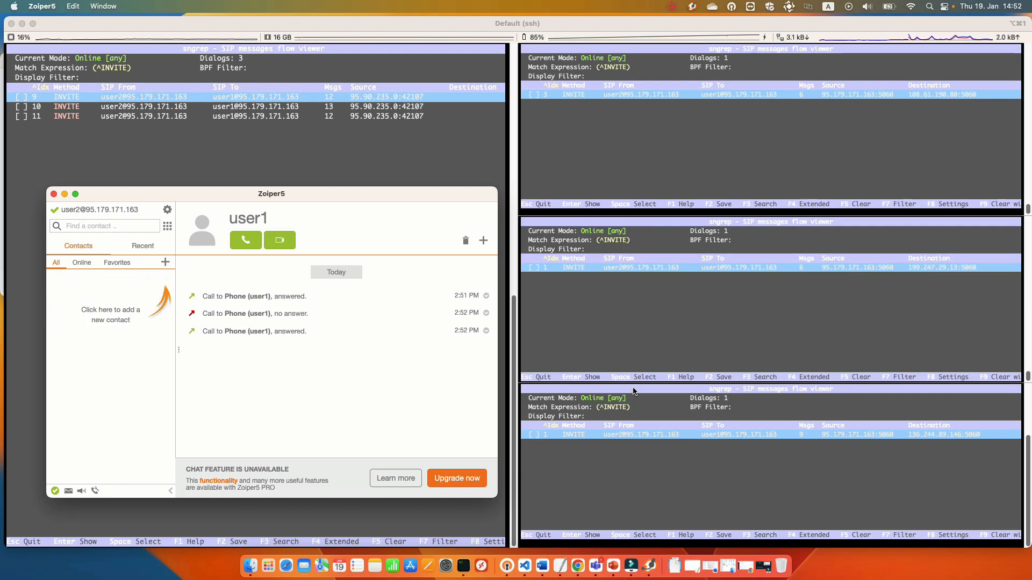
{"action": "mouse_move", "coordinate": [642, 352]}
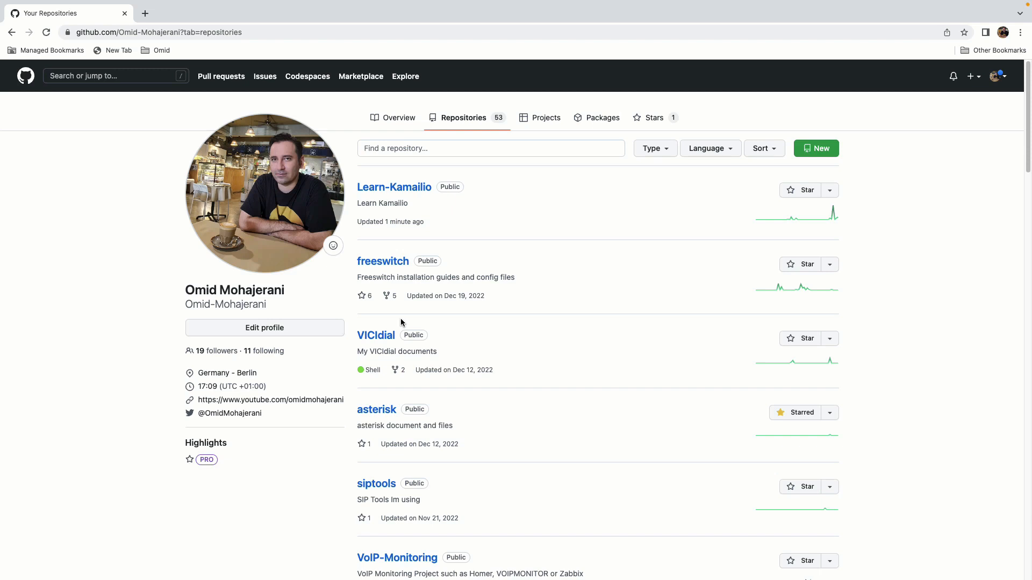
Step: Open the Learn-Kamailio repository and follow its Kamailio Dispatcher Module guide link
{"action": "left_click", "coordinate": [393, 187]}
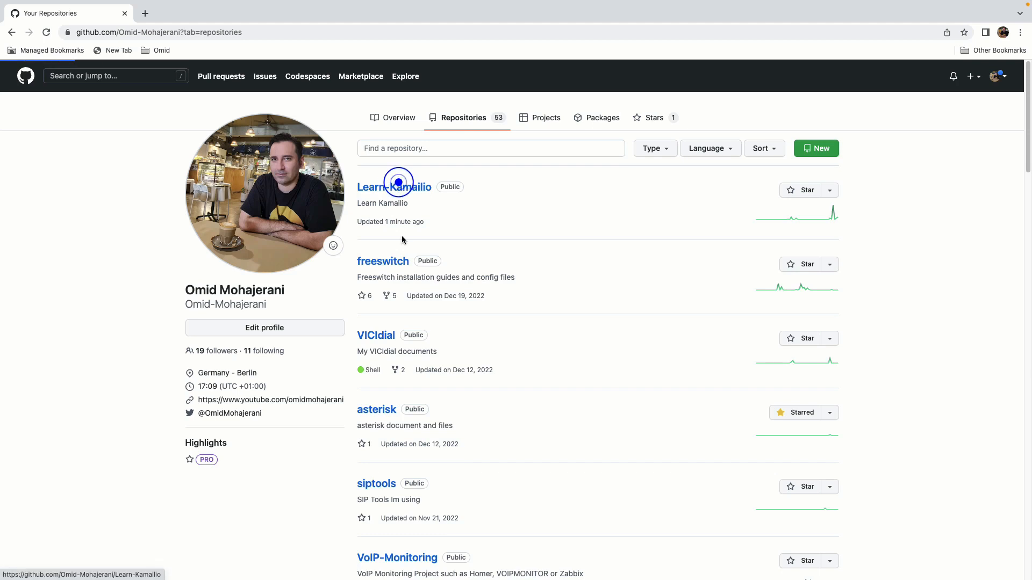
{"action": "left_click", "coordinate": [393, 187]}
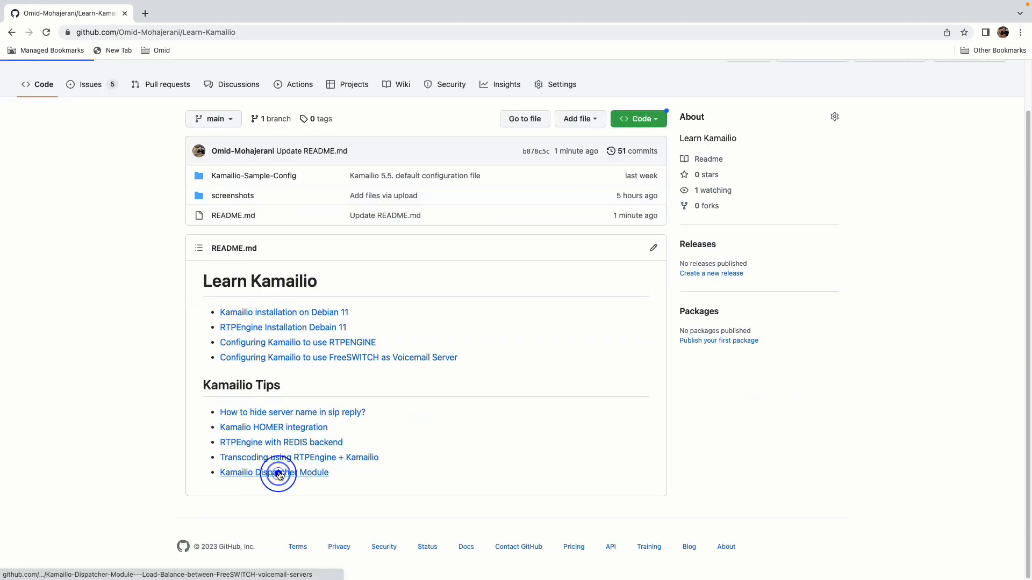
{"action": "left_click", "coordinate": [274, 473]}
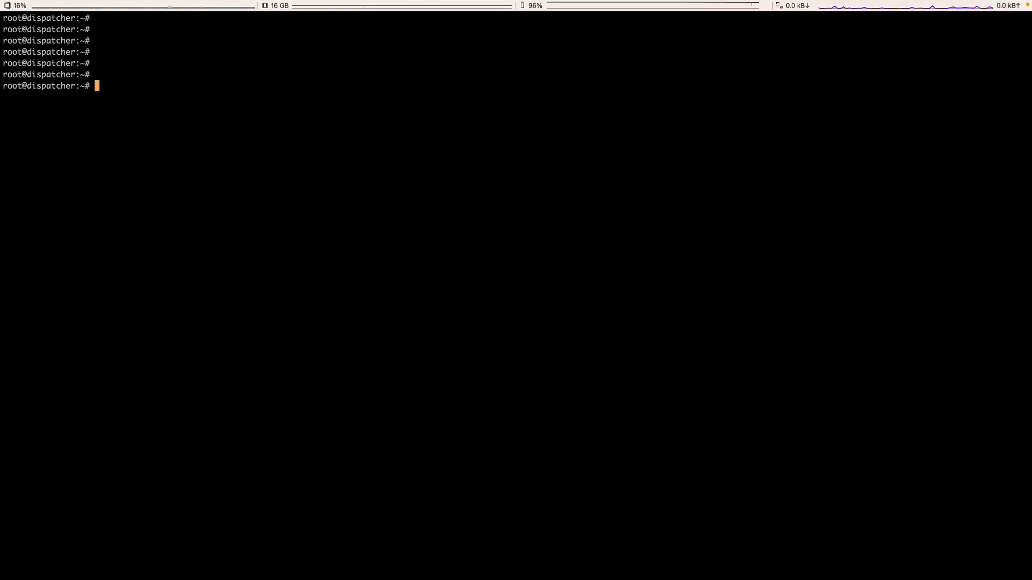
{"action": "mouse_move", "coordinate": [570, 396]}
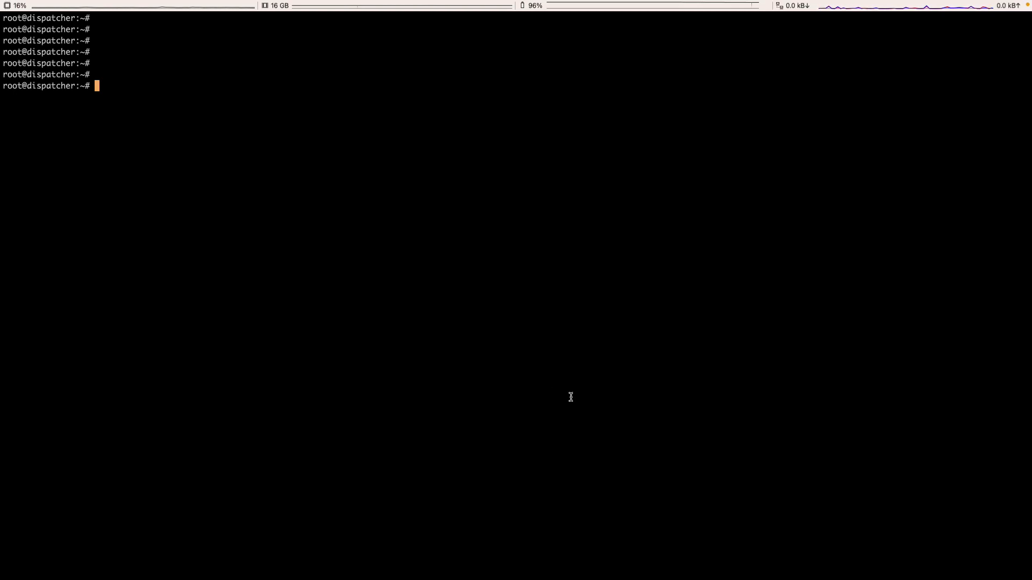
Step: Add the Kamailio repository signing key with wget/apt-key and update the package lists
{"action": "type", "text": "wget -O- https://deb.kamailio.org/kamailiodebkey.gpg | sudo apt-key add -"}
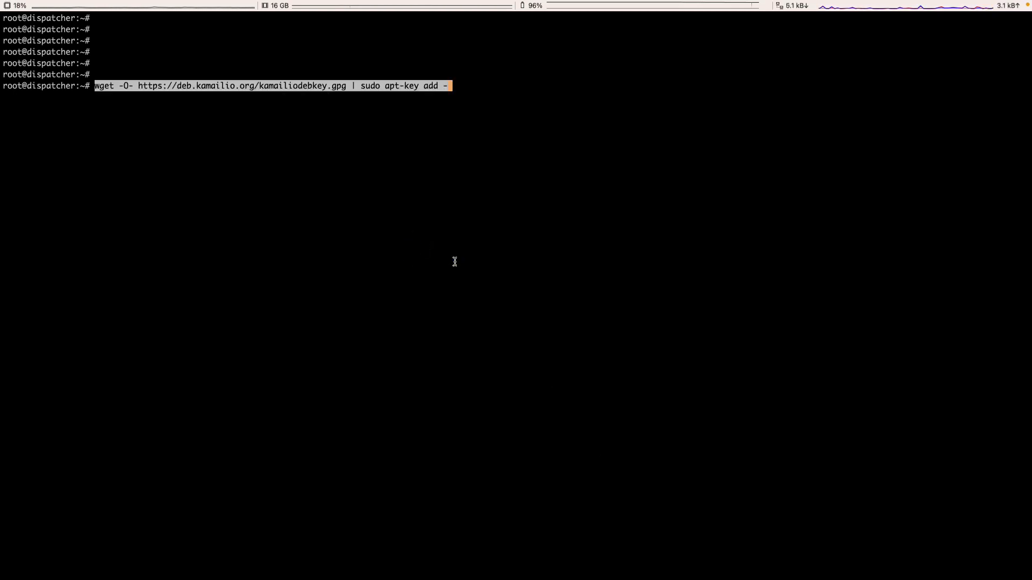
{"action": "key", "text": "Return"}
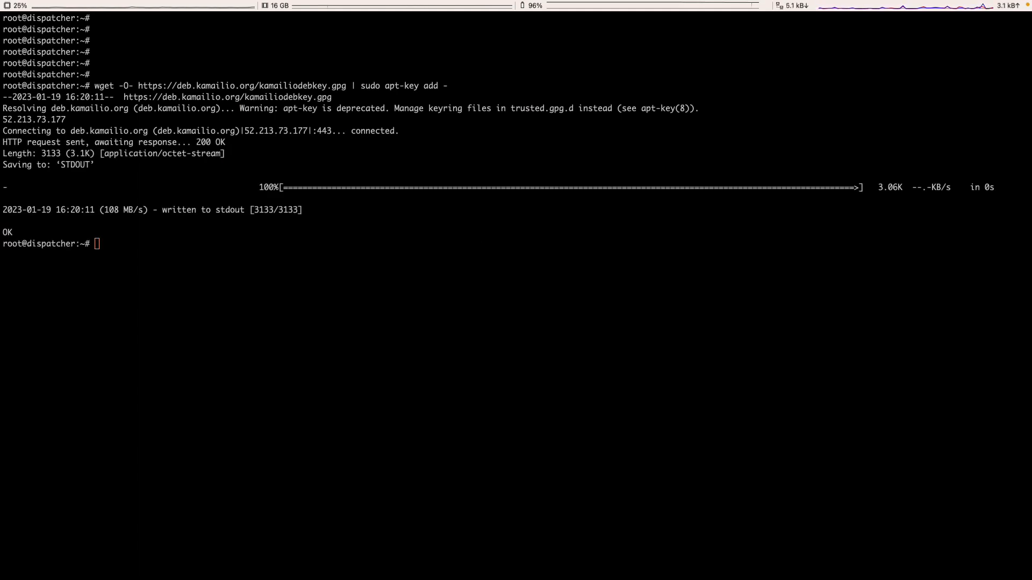
{"action": "mouse_move", "coordinate": [112, 288]}
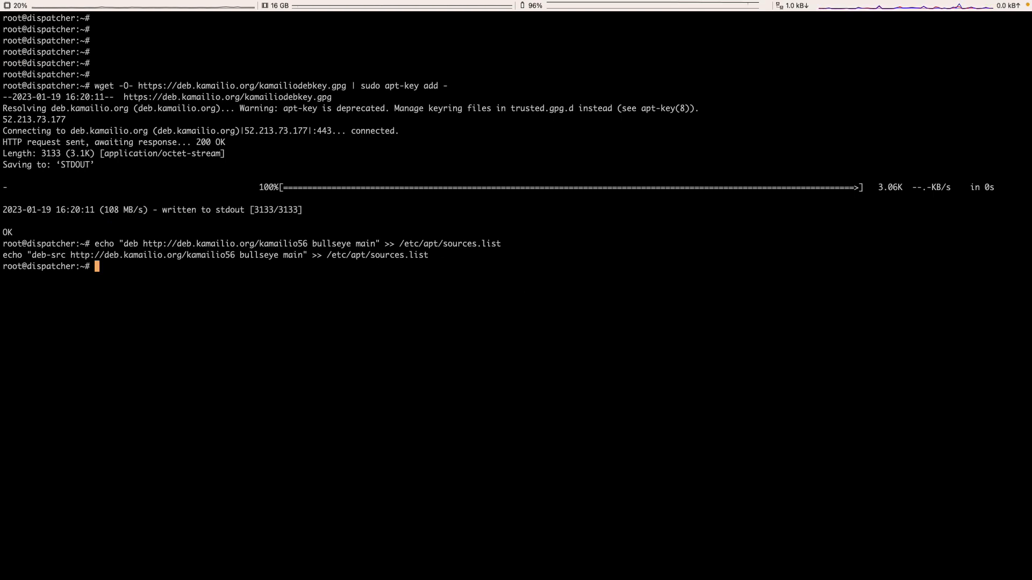
{"action": "type", "text": "apt u"}
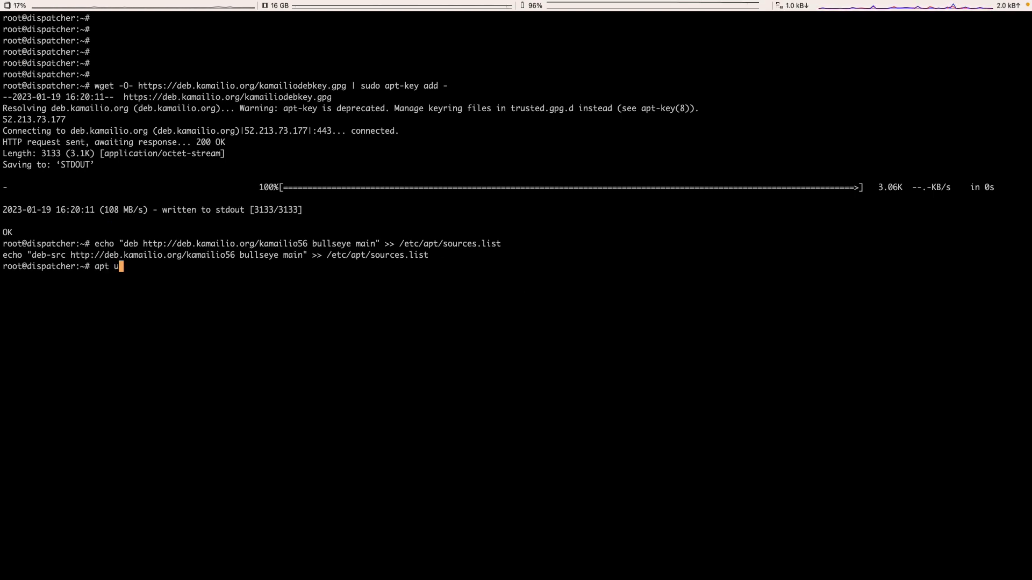
{"action": "key", "text": "Return"}
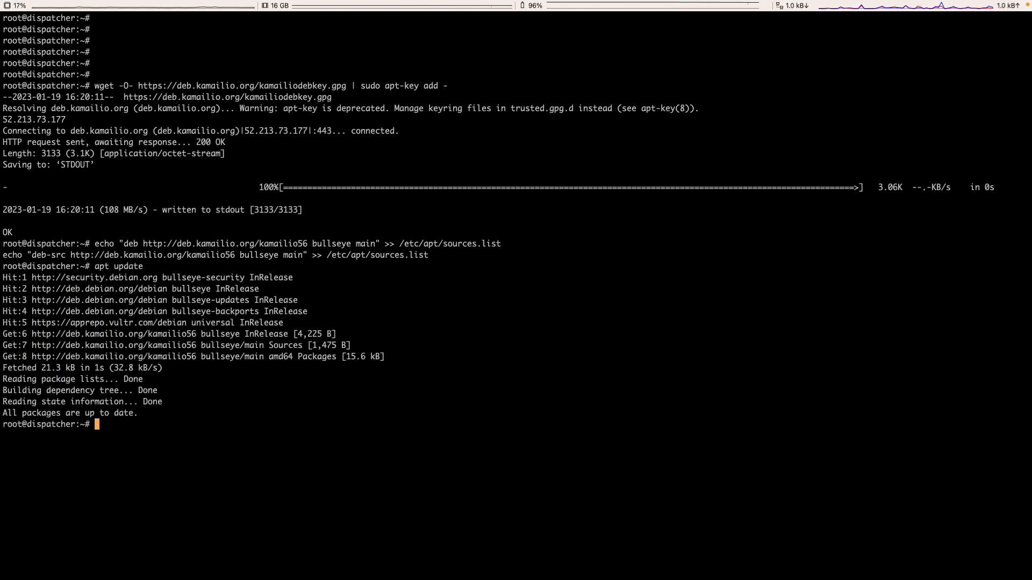
Step: Install the kamailio package with apt and clear the terminal
{"action": "type", "text": "apt ins"}
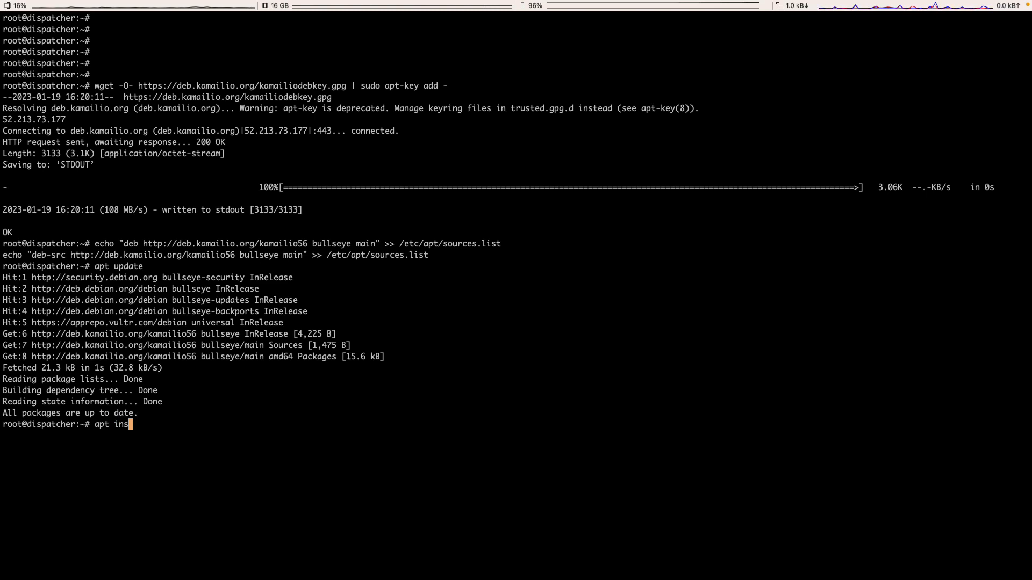
{"action": "type", "text": "tall kamailio"}
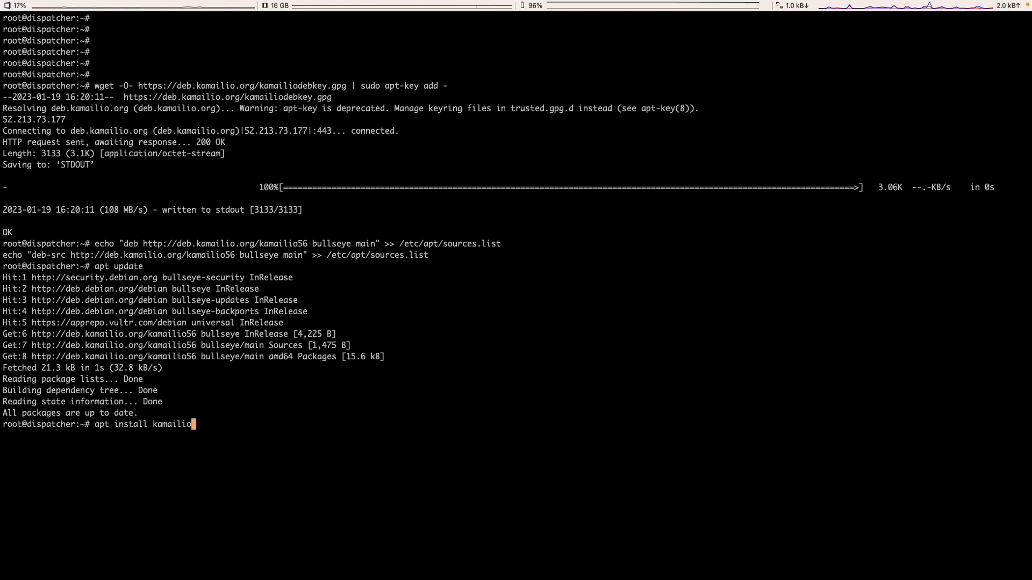
{"action": "key", "text": "Return"}
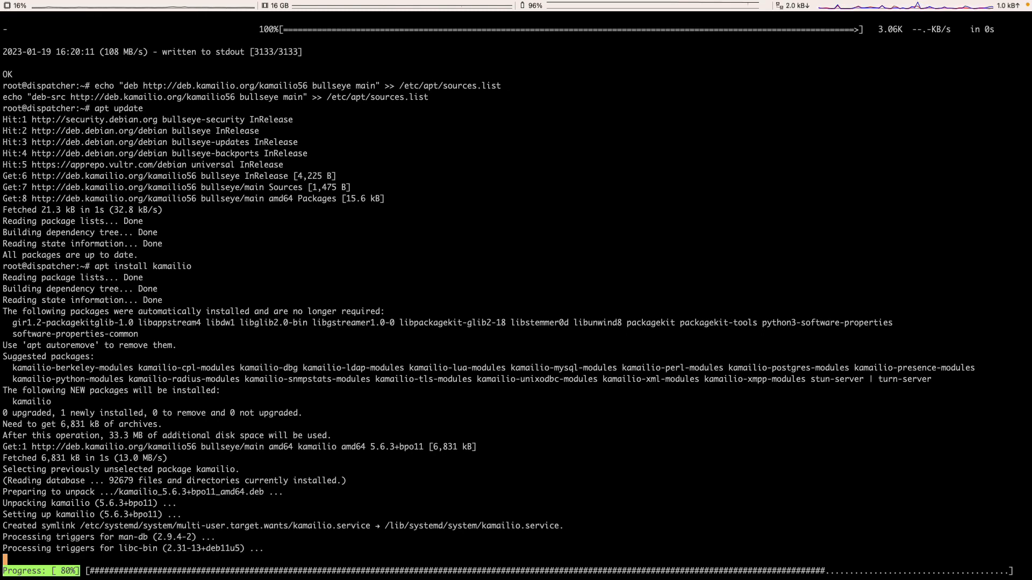
{"action": "type", "text": "clear"}
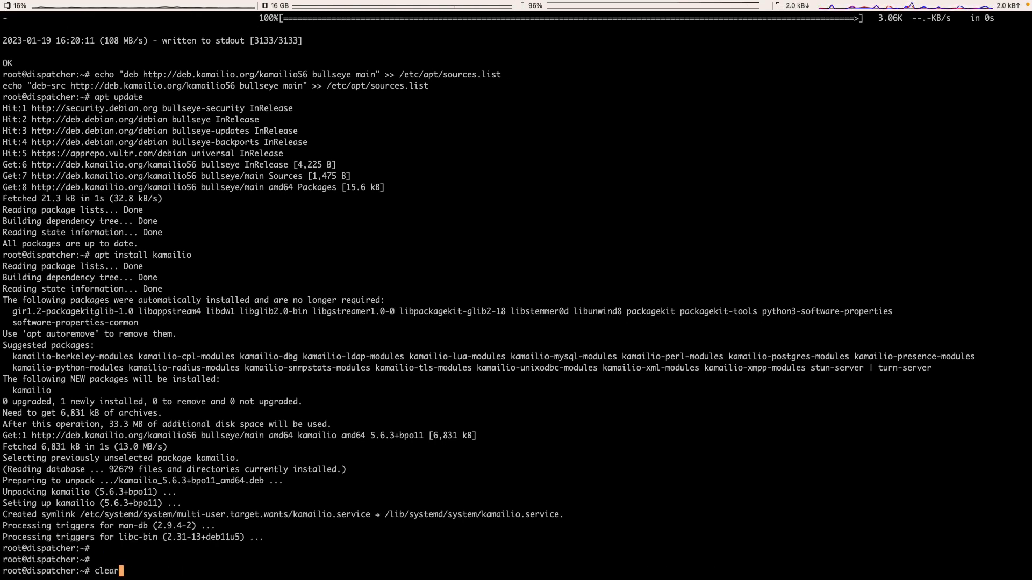
{"action": "key", "text": "Return"}
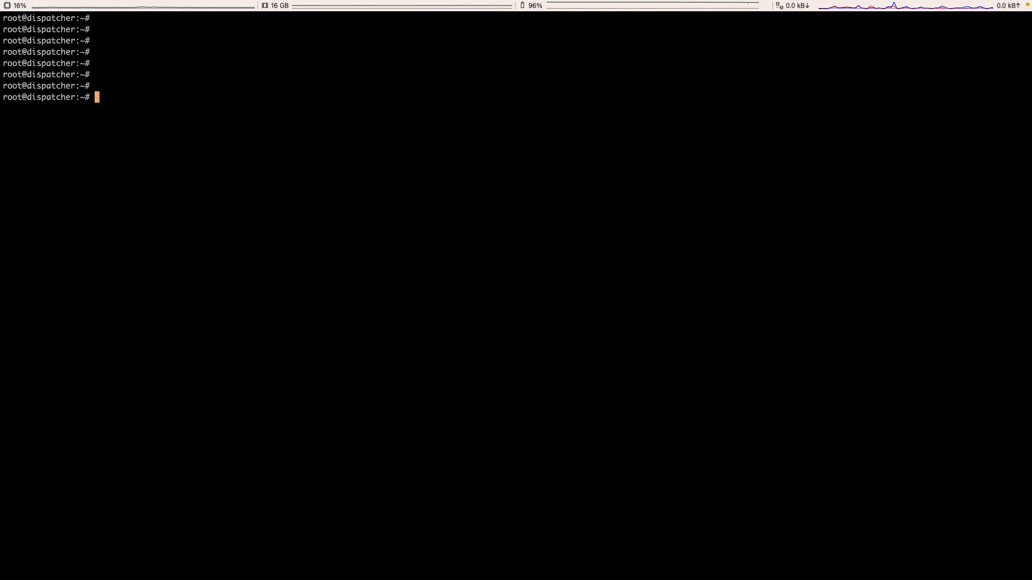
{"action": "type", "text": "ps"}
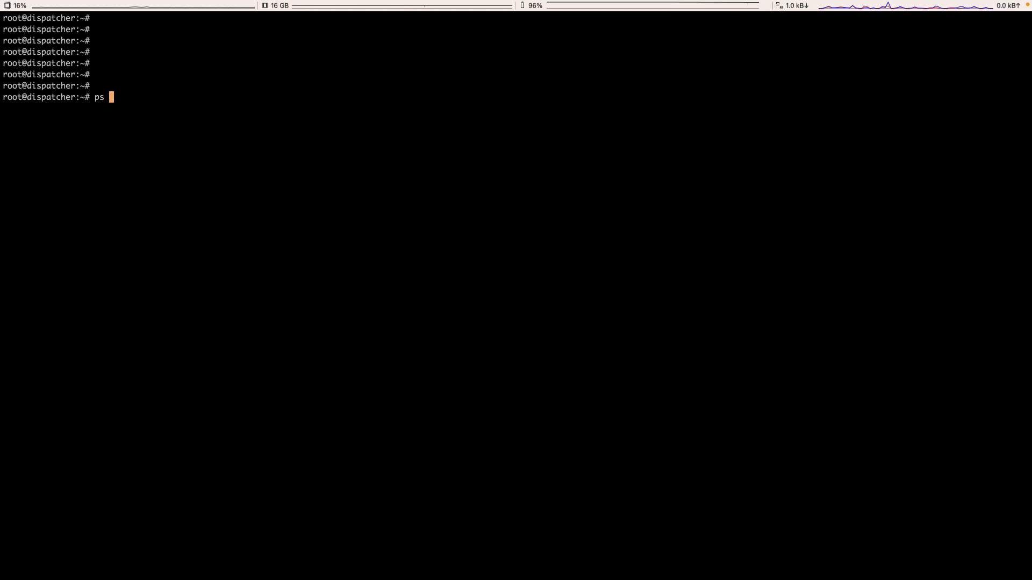
{"action": "type", "text": "-aux"}
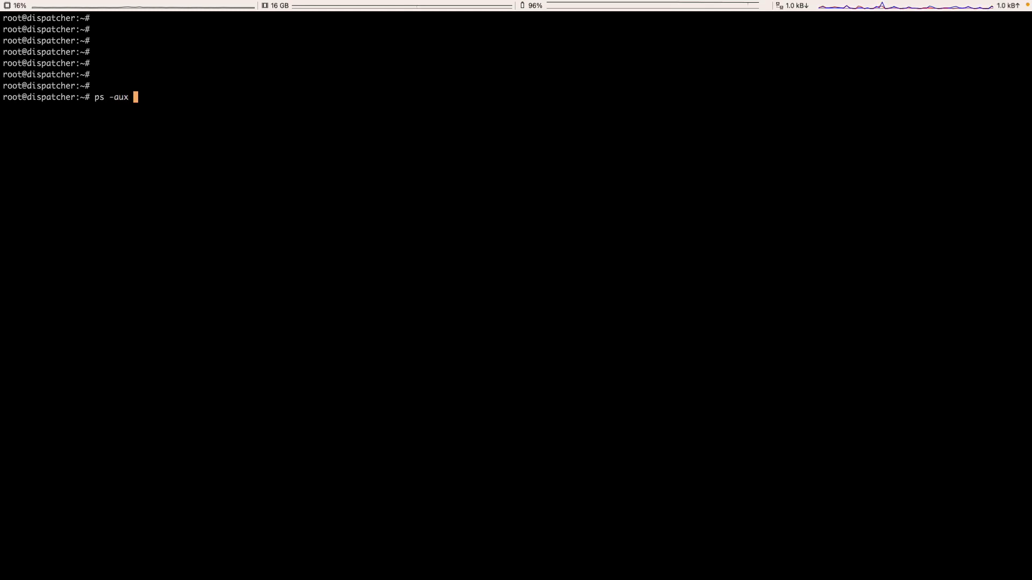
{"action": "type", "text": "| gre"}
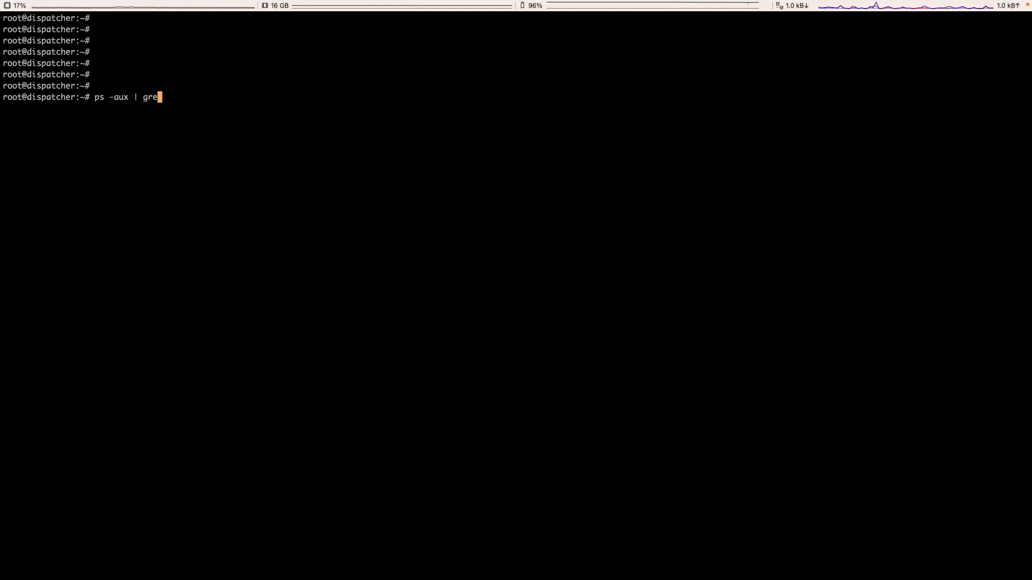
{"action": "key", "text": "Return"}
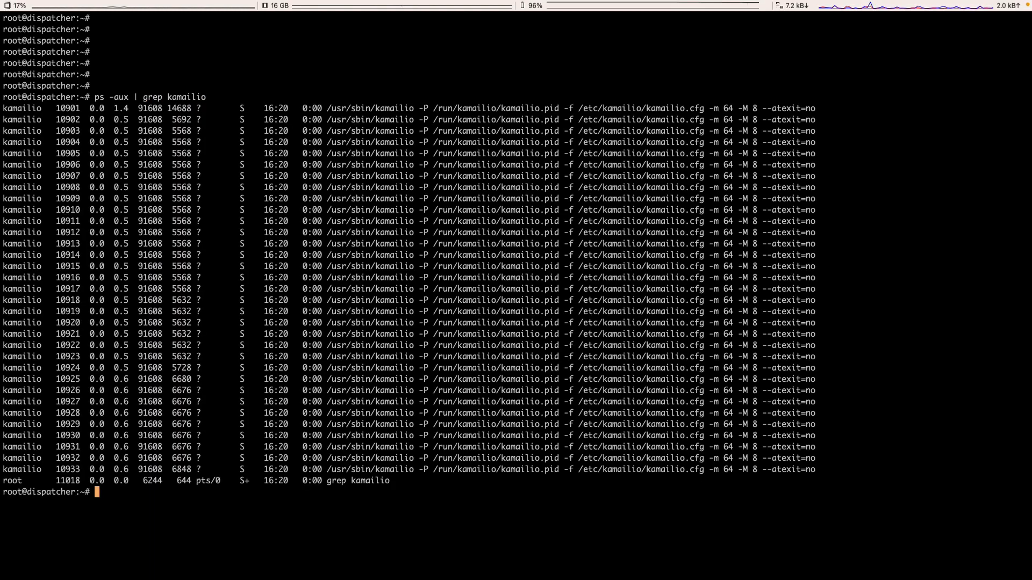
{"action": "type", "text": "netstat"}
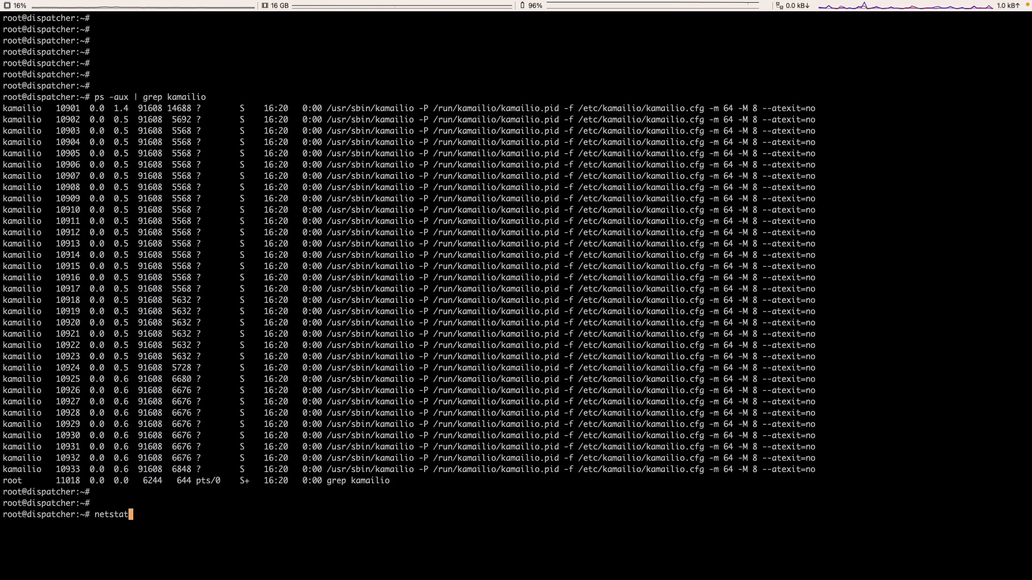
{"action": "type", "text": "-na"}
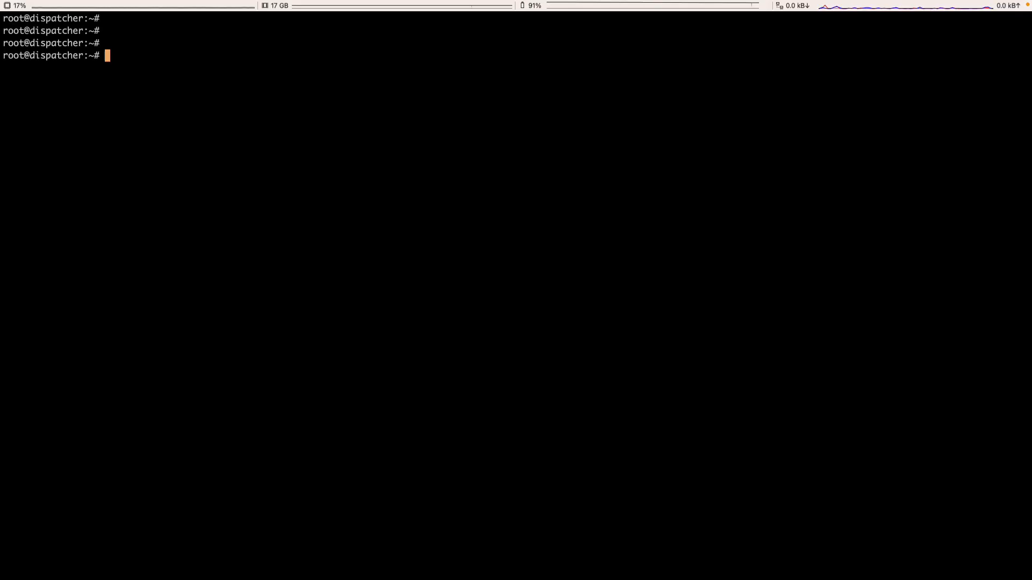
Step: Enter /etc/kamailio, edit kamailio.cfg to enable WITH_VOICEMAIL and jump to the voicemail settings
{"action": "type", "text": "cd /"}
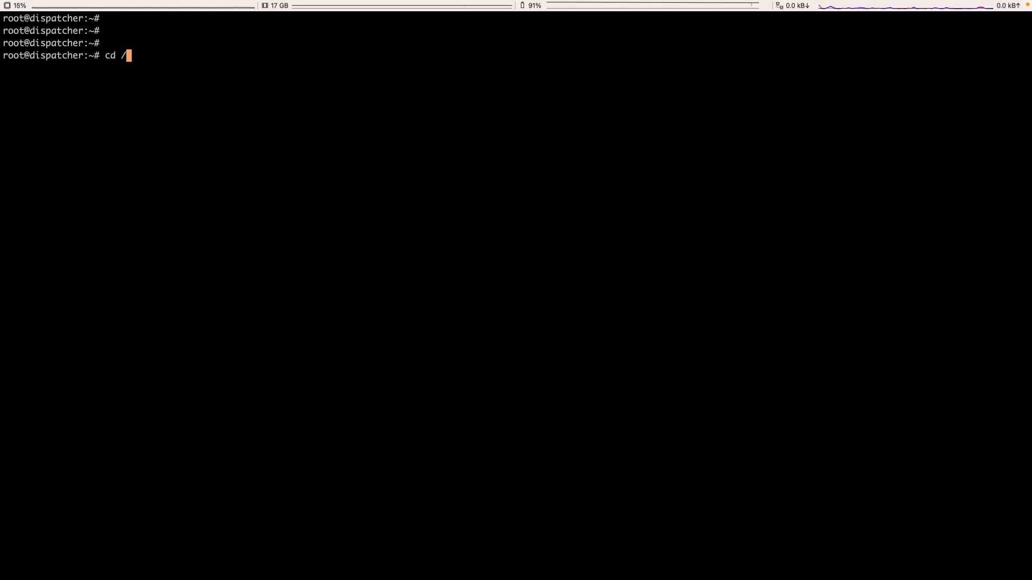
{"action": "type", "text": "etc/kamailio/"}
{"action": "type", "text": "vim kam"}
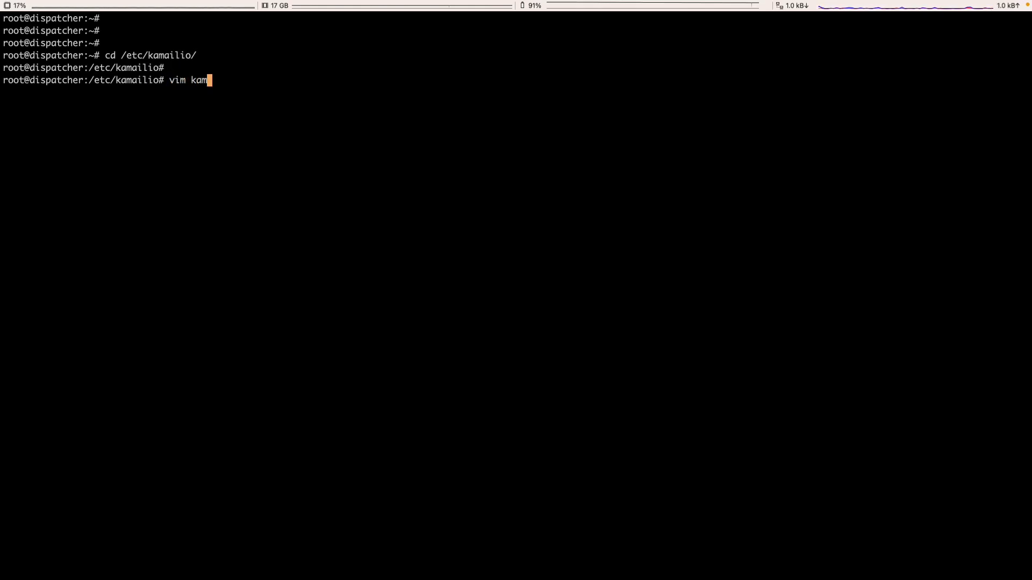
{"action": "key", "text": "Return"}
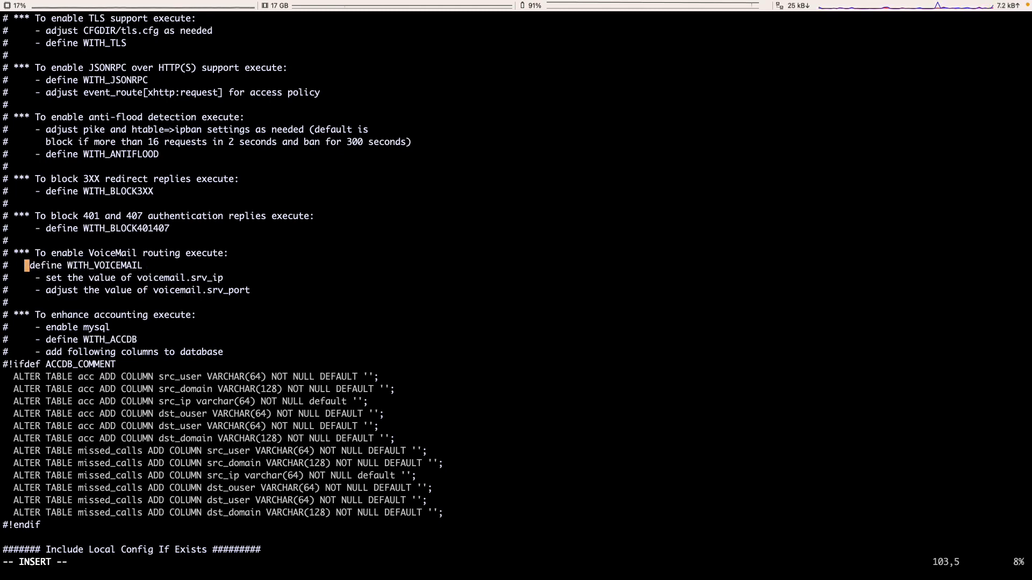
{"action": "key", "text": "Backspace"}
{"action": "type", "text": "/voicemai"}
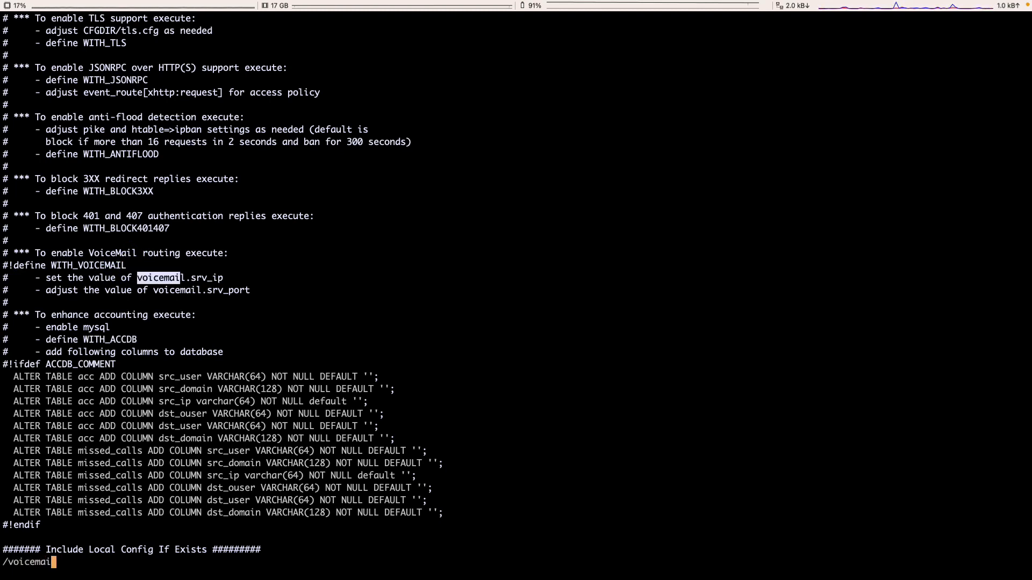
{"action": "key", "text": "Return"}
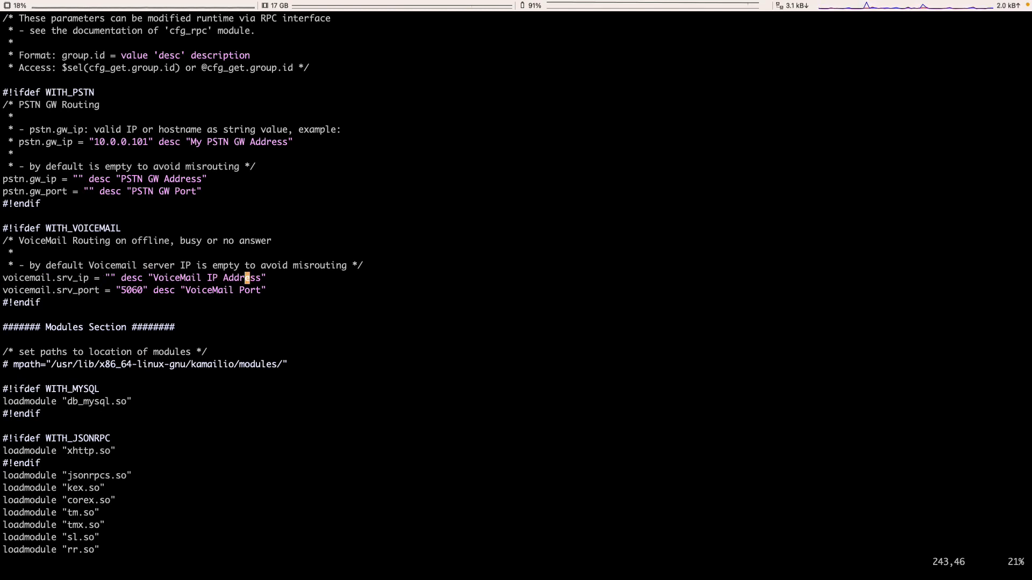
Step: Set the voicemail server address to fs01.omid.blog and its port to 5060
{"action": "key", "text": "i"}
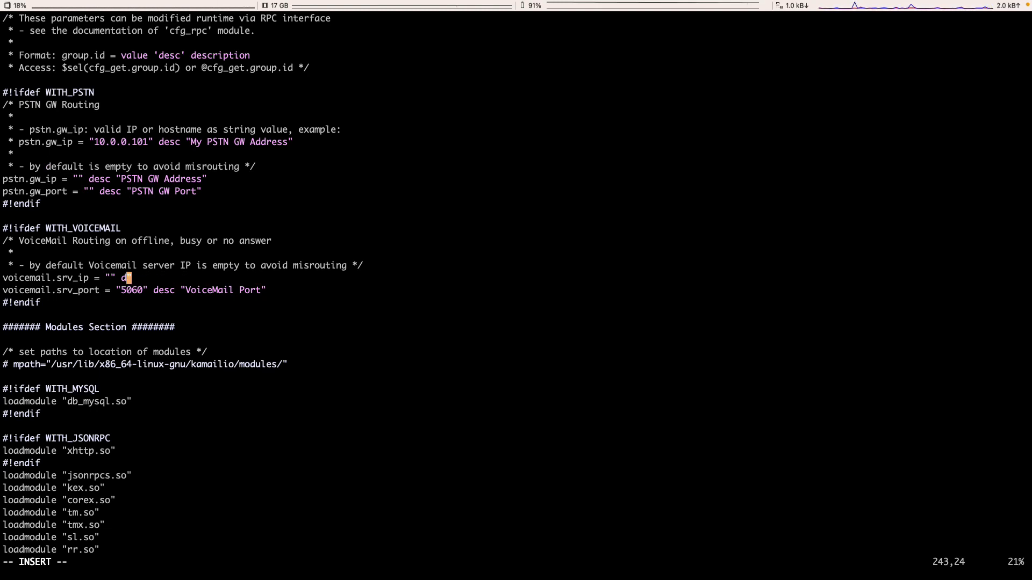
{"action": "type", "text": "fs"}
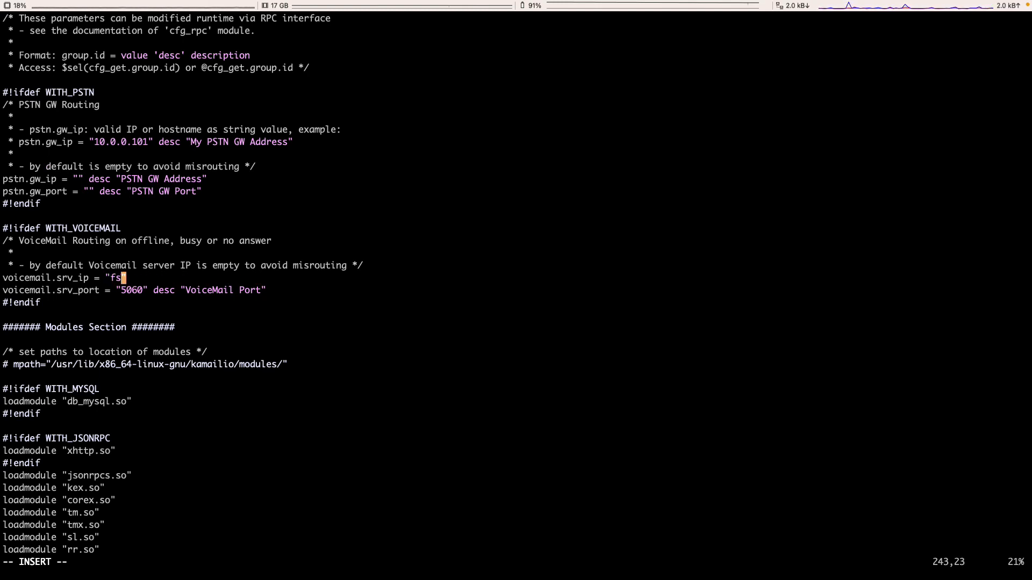
{"action": "type", "text": "01"}
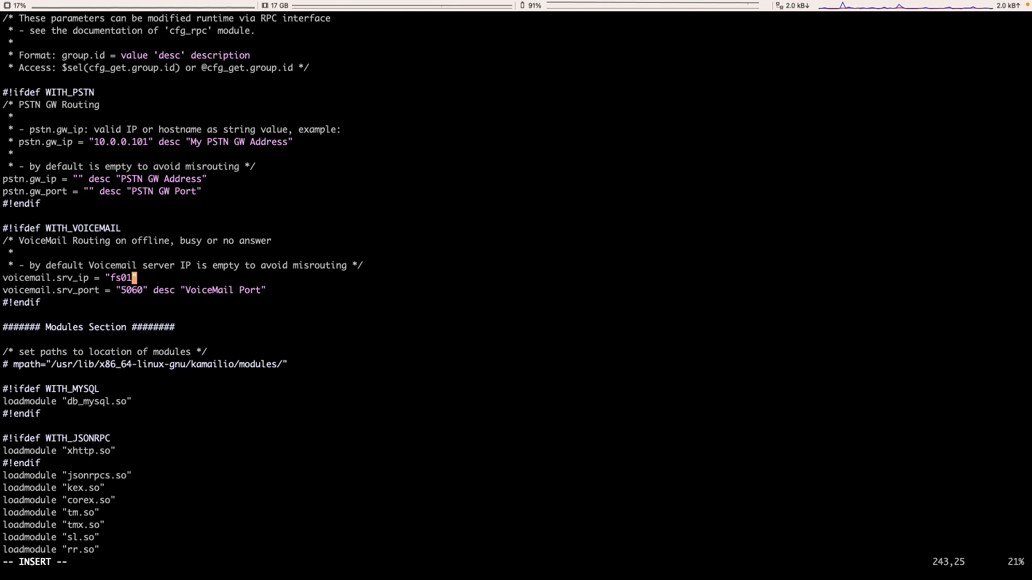
{"action": "type", "text": "."}
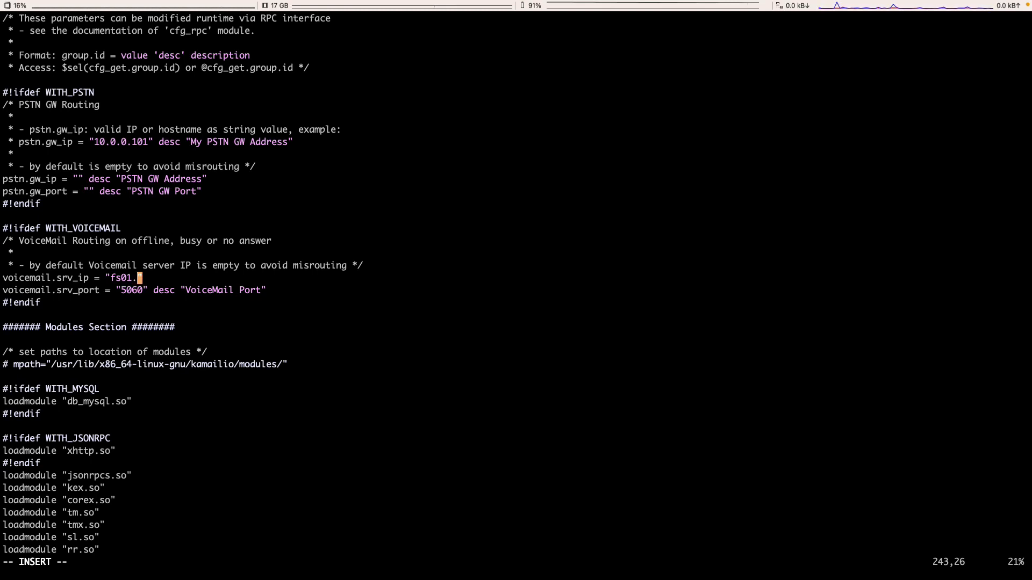
{"action": "type", "text": "omid.blog"}
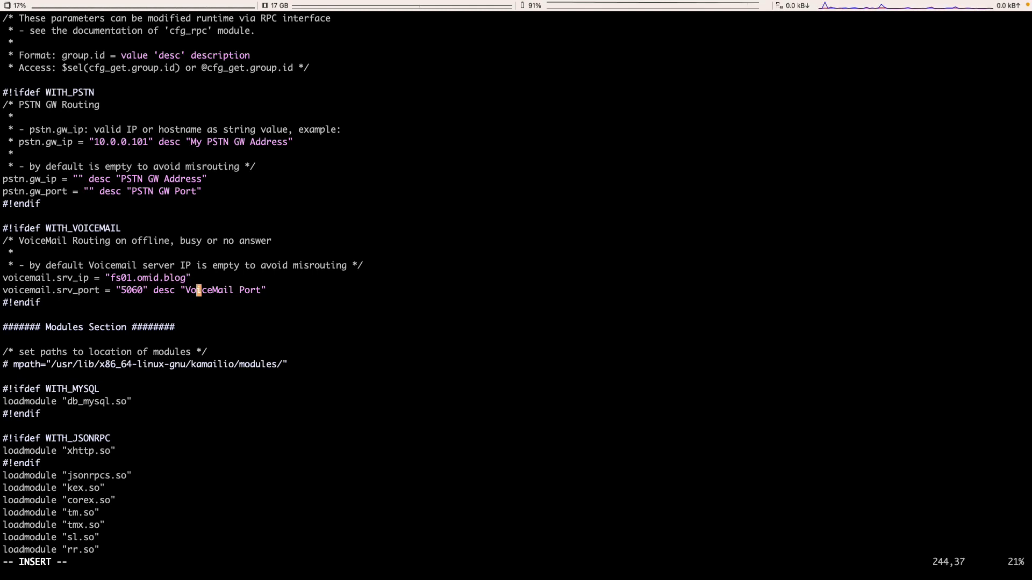
{"action": "key", "text": "End"}
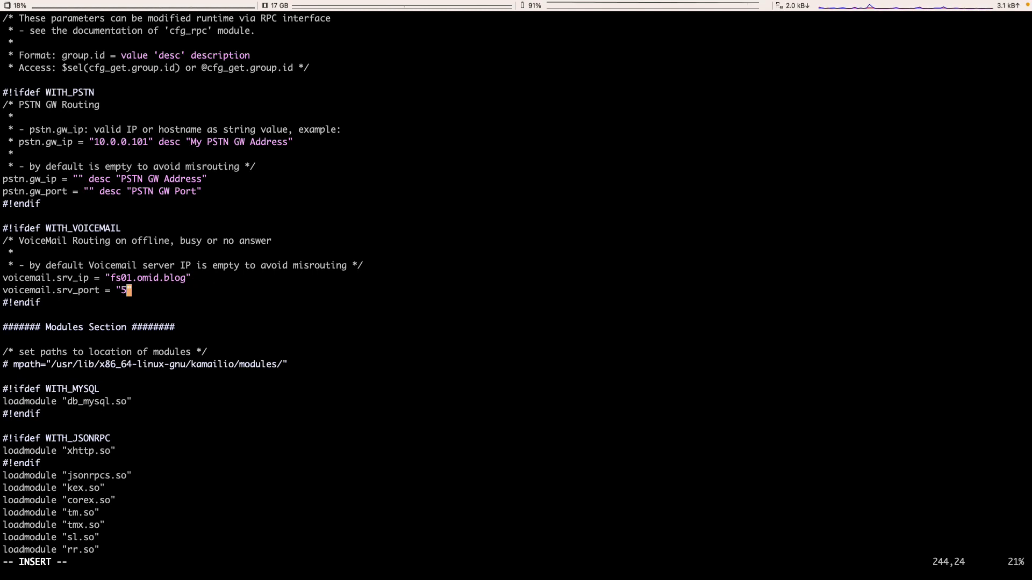
{"action": "type", "text": "060"}
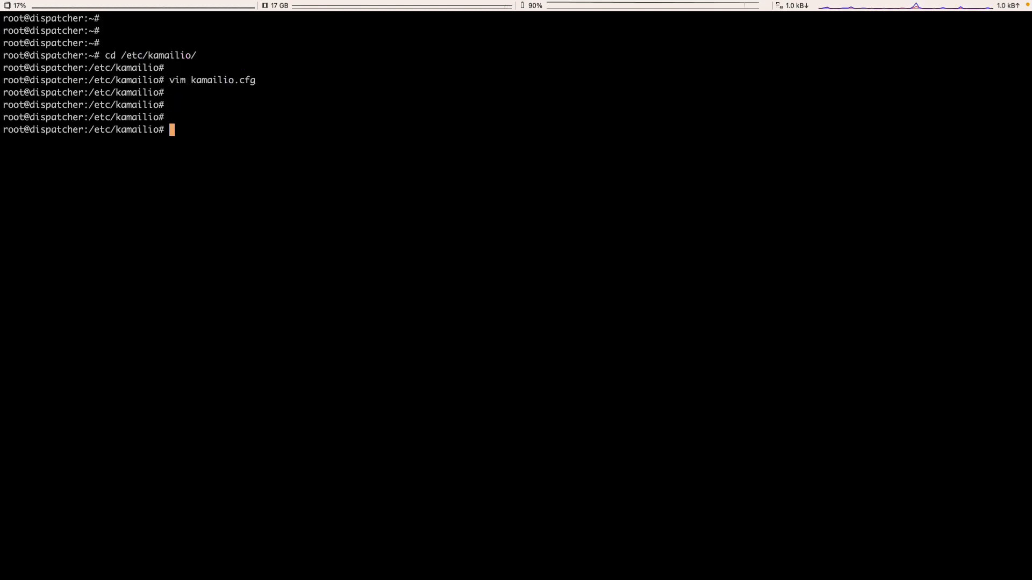
Step: Restart Kamailio with systemctl so the voicemail settings load, then return to Zoiper5
{"action": "type", "text": "system"}
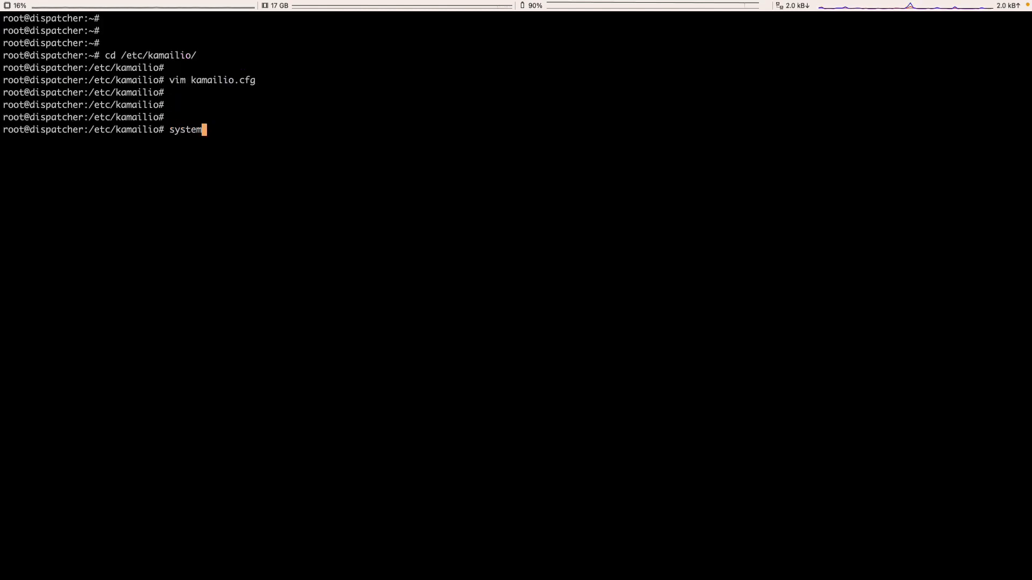
{"action": "type", "text": "ctl resa"}
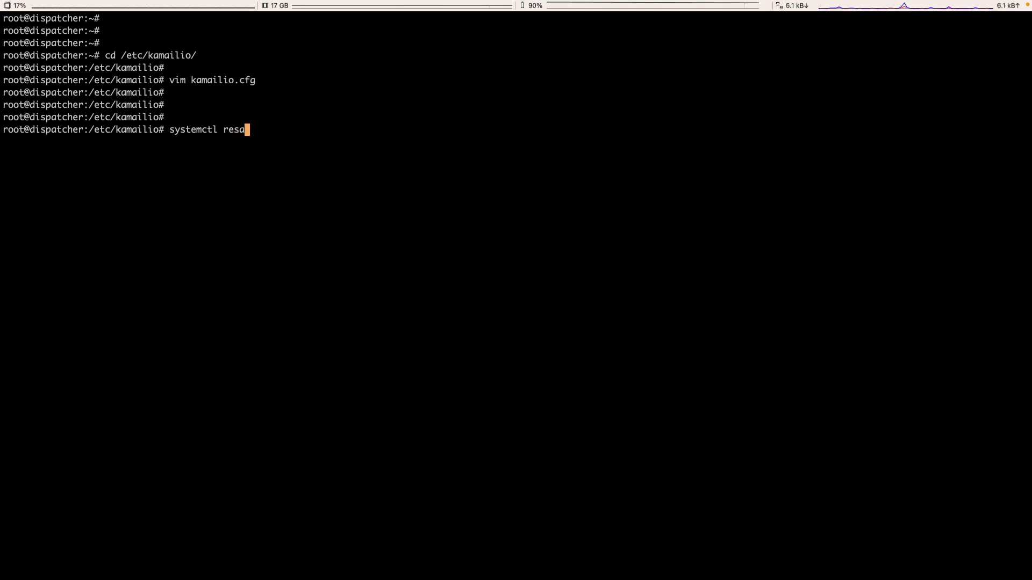
{"action": "type", "text": "tart kamailio"}
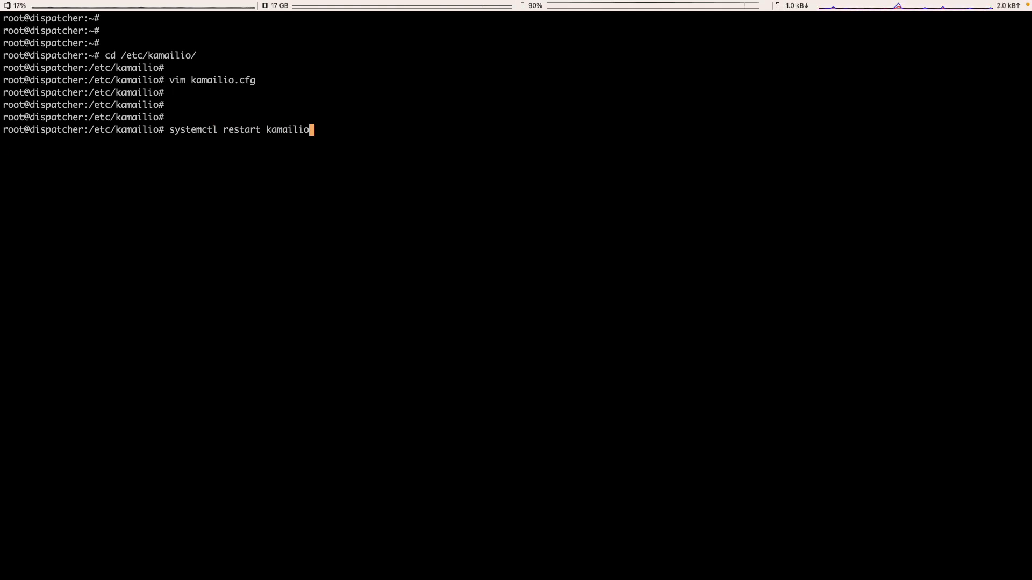
{"action": "key", "text": "Return"}
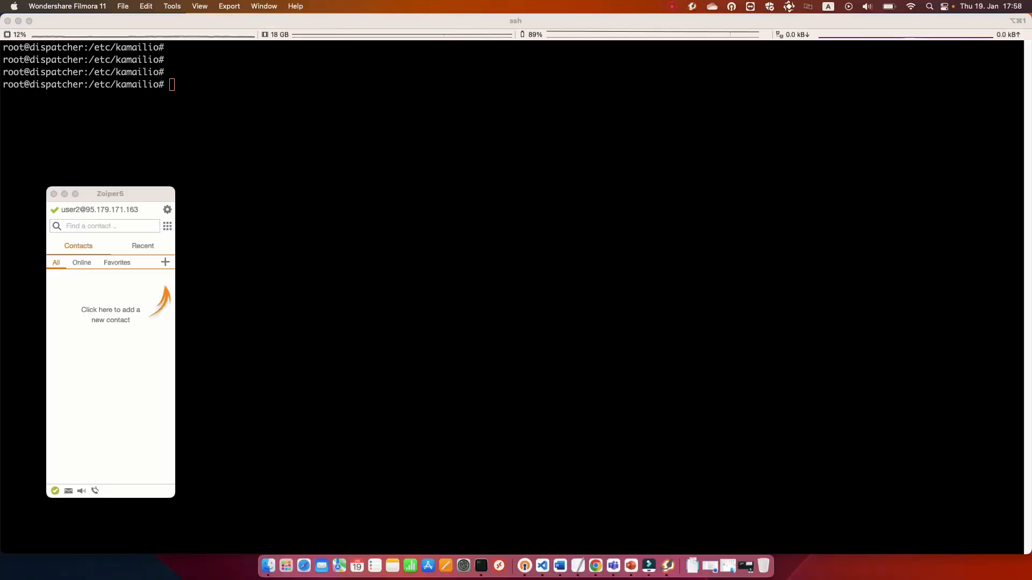
{"action": "mouse_move", "coordinate": [779, 216]}
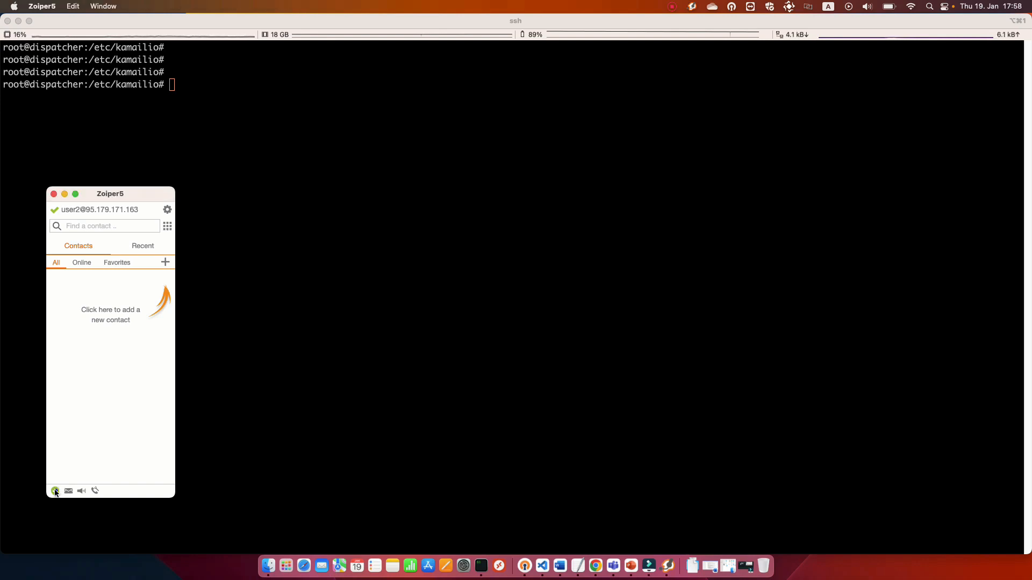
{"action": "left_click", "coordinate": [55, 492]}
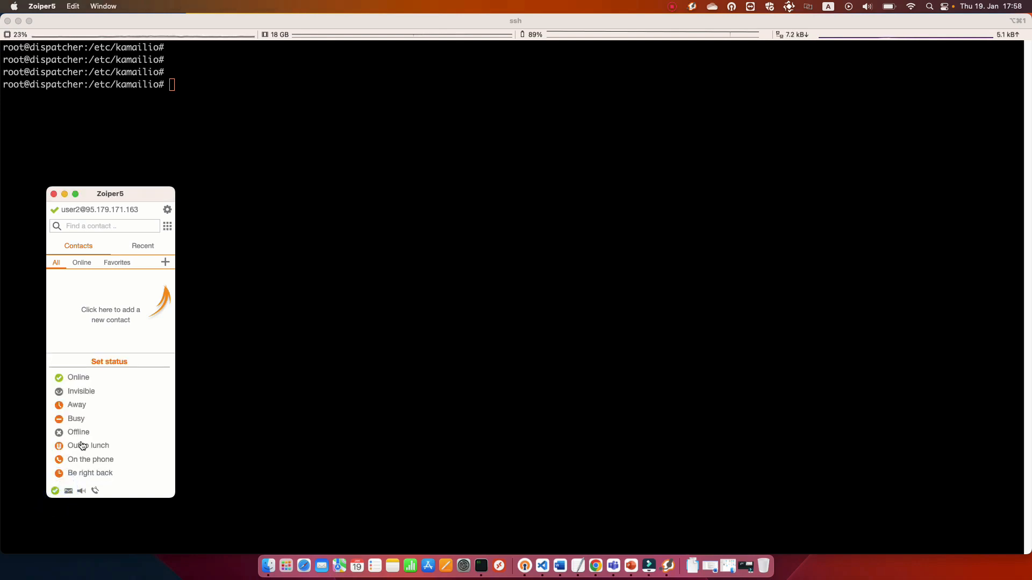
{"action": "mouse_move", "coordinate": [98, 423]}
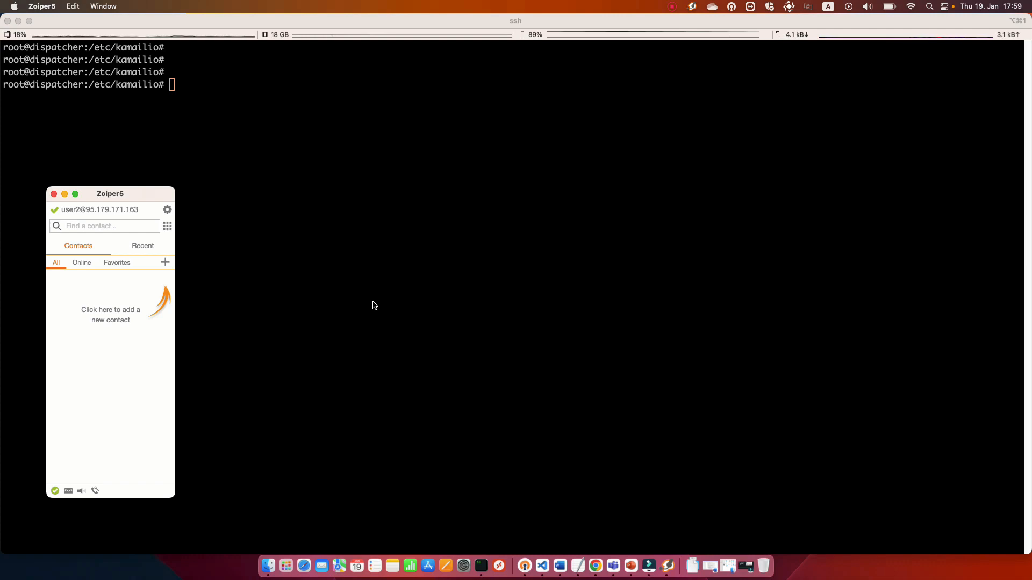
{"action": "mouse_move", "coordinate": [371, 298]}
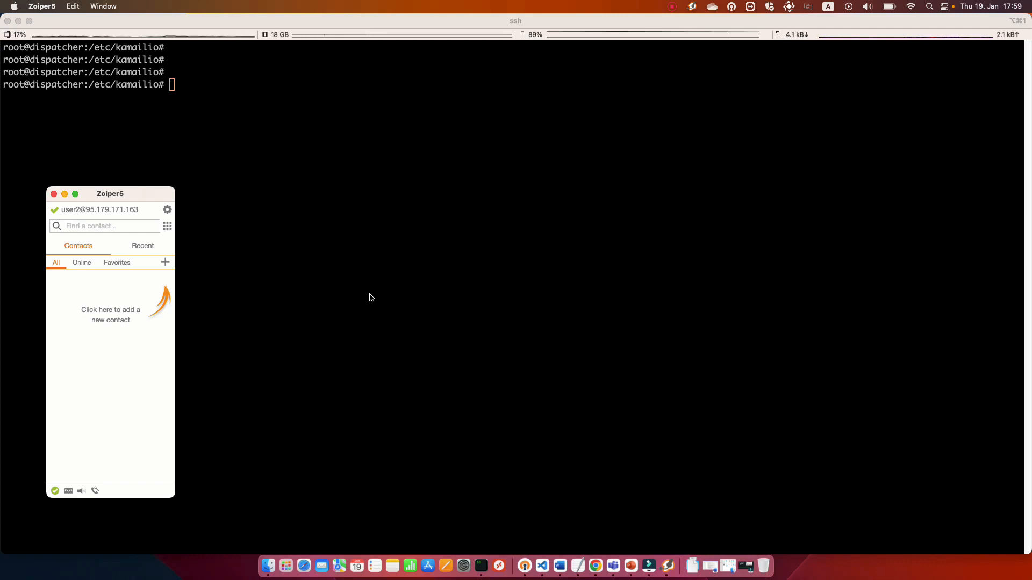
{"action": "mouse_move", "coordinate": [153, 340]}
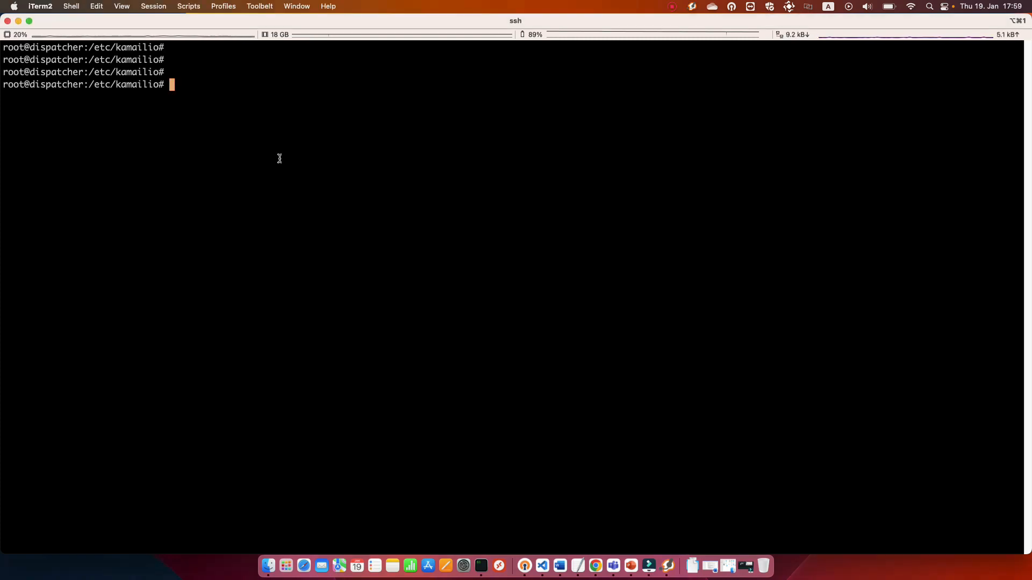
Step: Start sngrep on the dispatcher and dial user1 from Zoiper5
{"action": "type", "text": "sngre"}
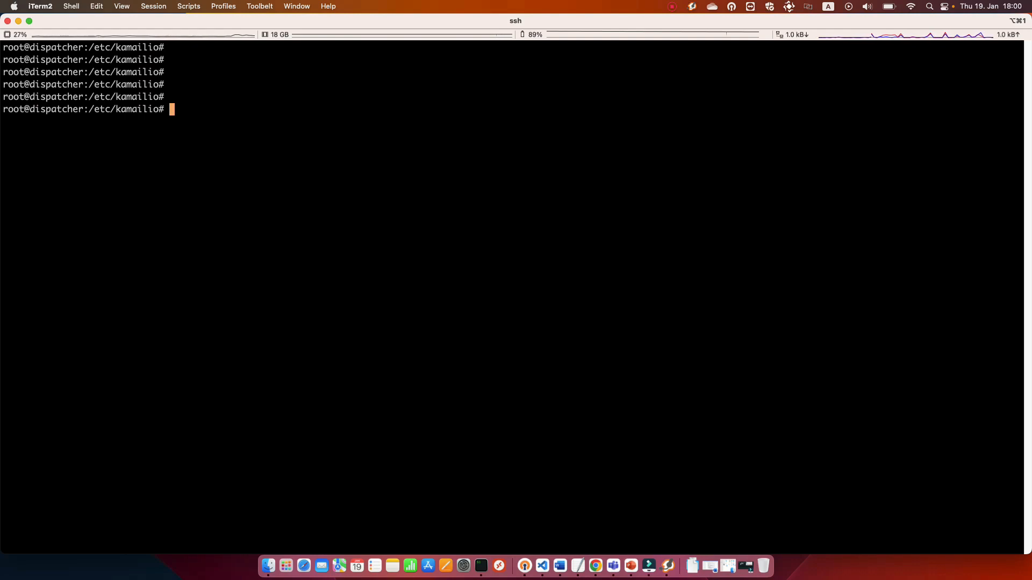
{"action": "mouse_move", "coordinate": [667, 567]}
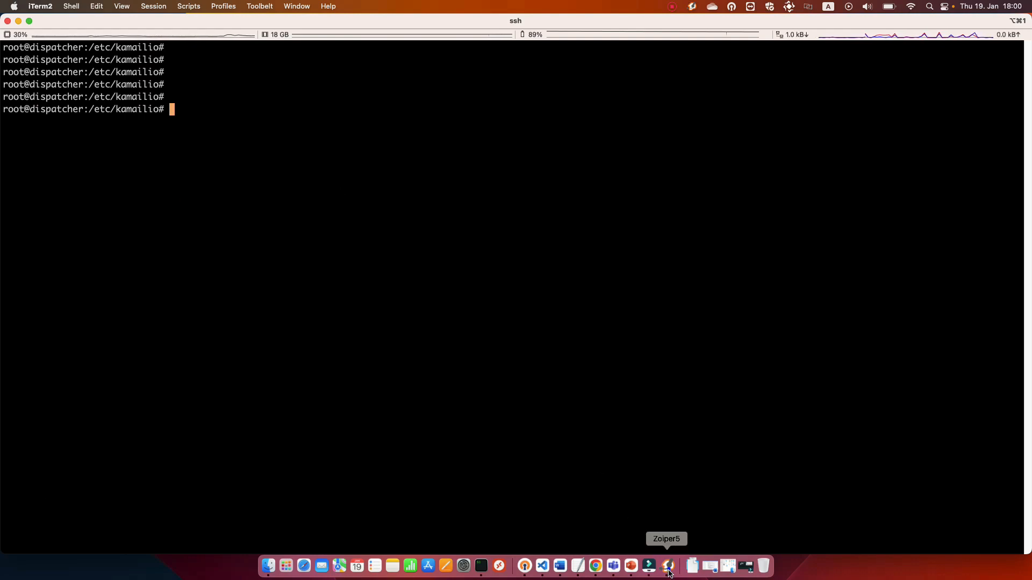
{"action": "type", "text": "sng"}
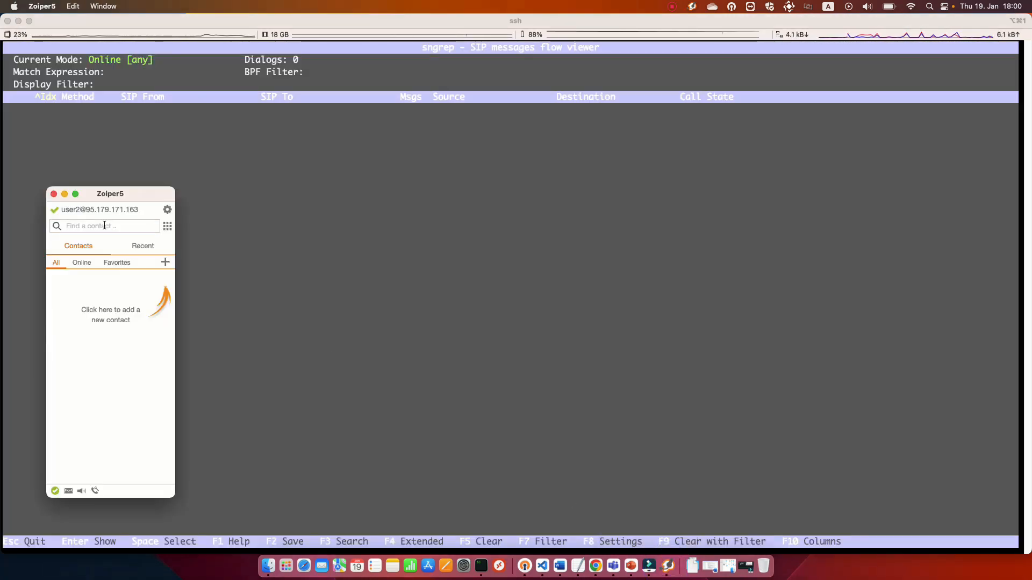
{"action": "type", "text": "user1"}
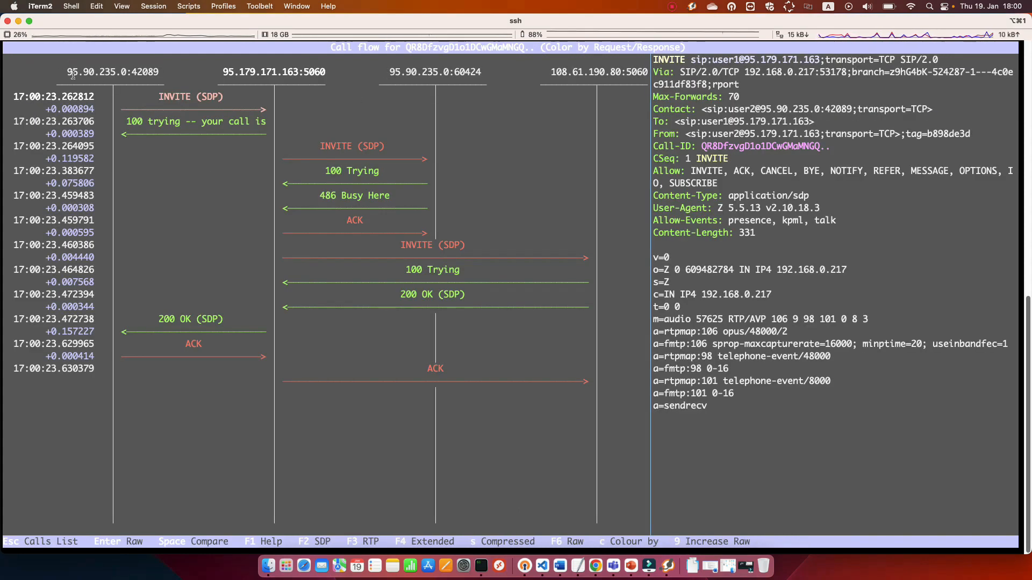
Step: Inspect the 486 Busy call flow rerouted to voicemail in sngrep, then hang up in Zoiper5
{"action": "left_click", "coordinate": [172, 96]}
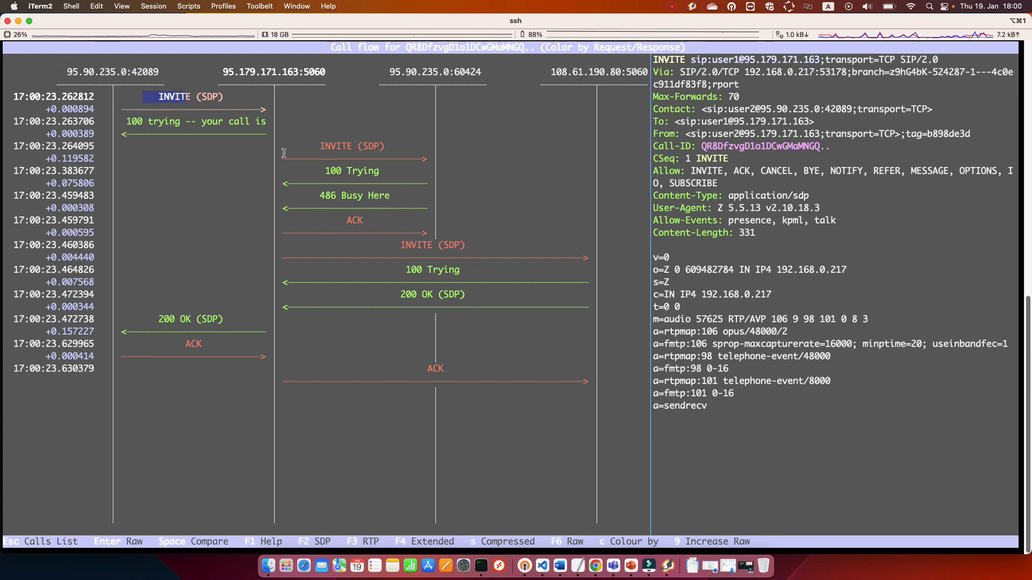
{"action": "left_click", "coordinate": [434, 72]}
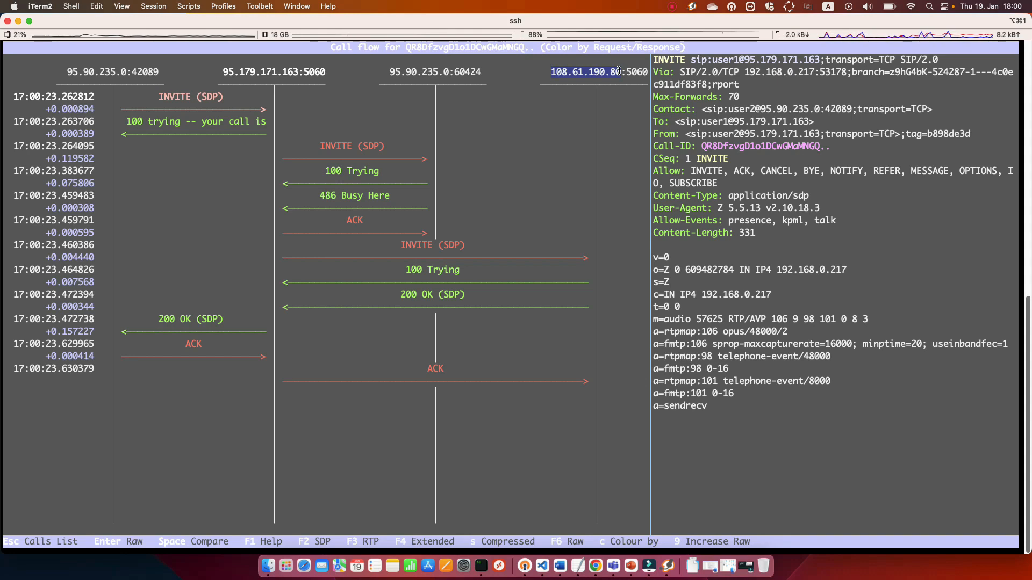
{"action": "mouse_move", "coordinate": [497, 348]}
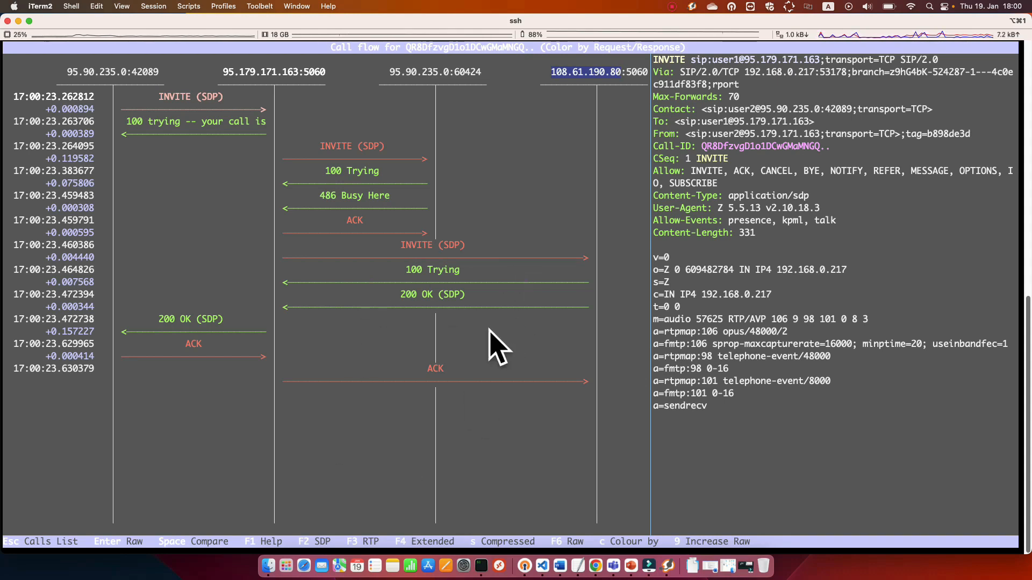
{"action": "mouse_move", "coordinate": [666, 567]}
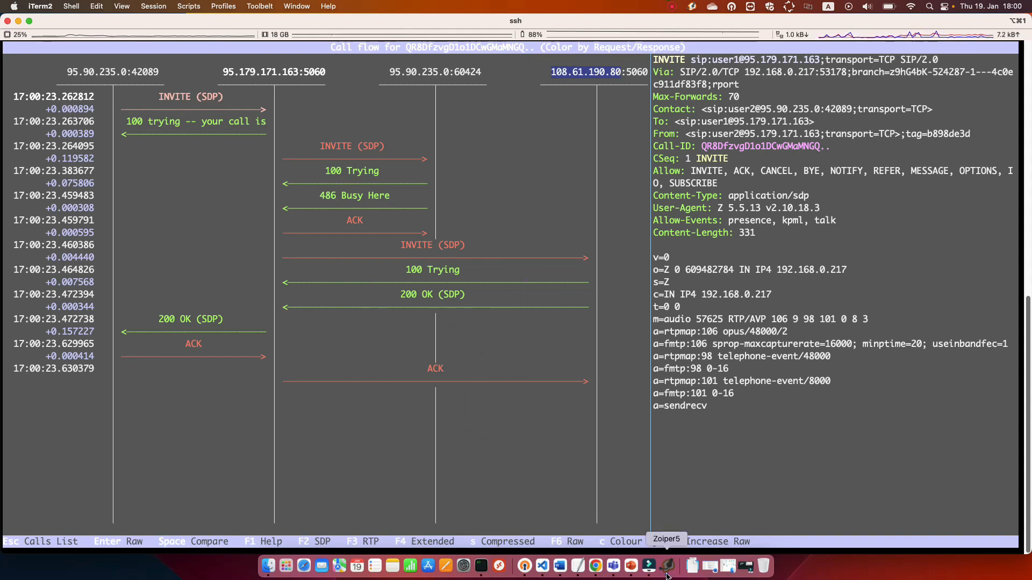
{"action": "left_click", "coordinate": [667, 566]}
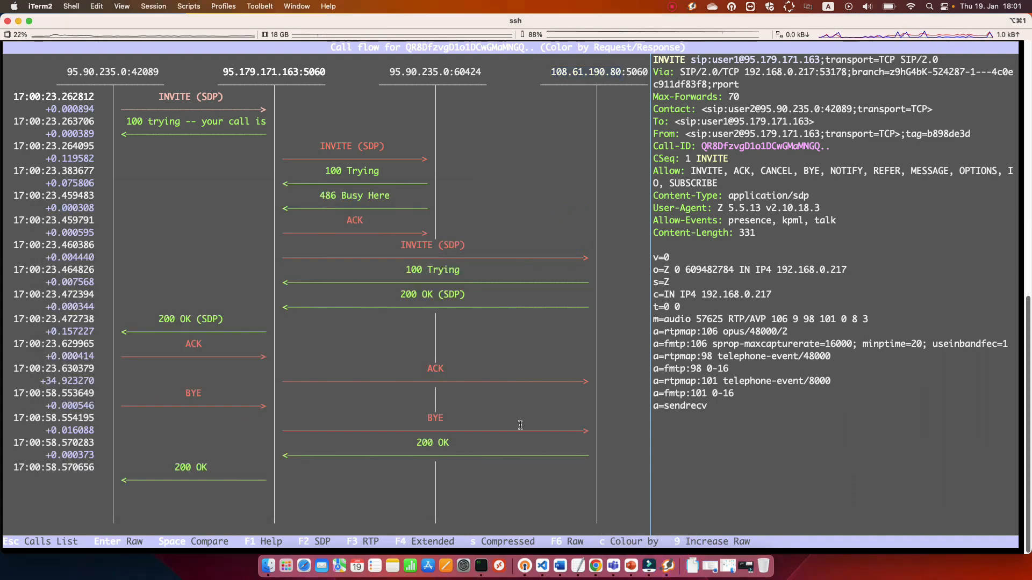
{"action": "mouse_move", "coordinate": [318, 275]}
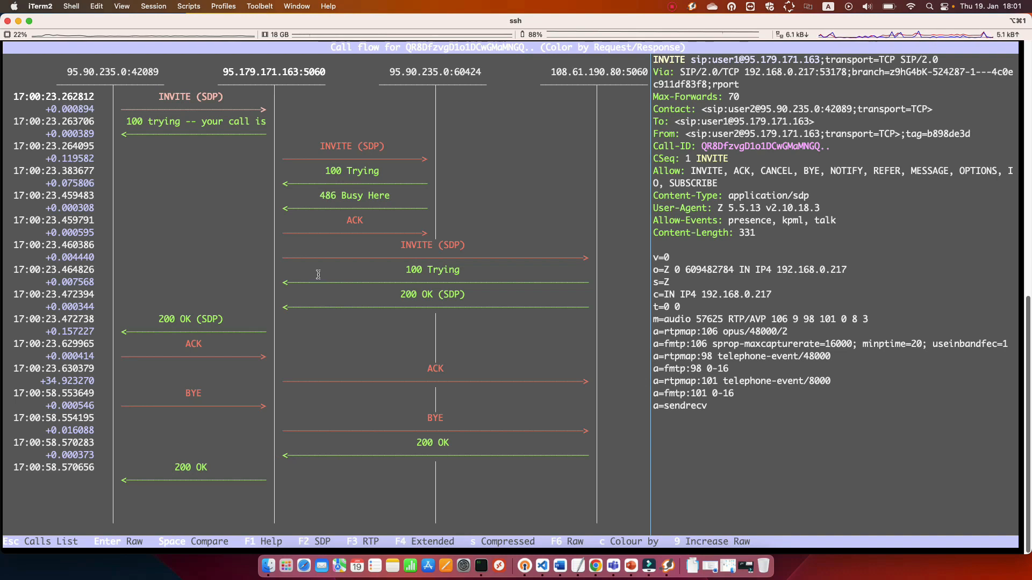
{"action": "mouse_move", "coordinate": [265, 182]}
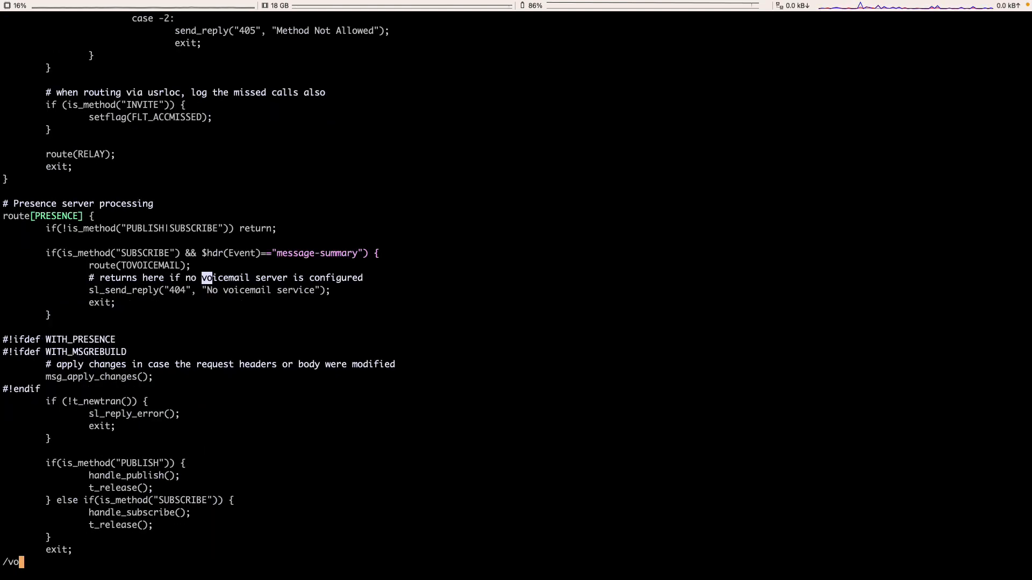
Step: Locate route[TOVOICEMAIL] via /voicemail and add ds_select_dst("1","4"); after the $ru line
{"action": "type", "text": "icemail"}
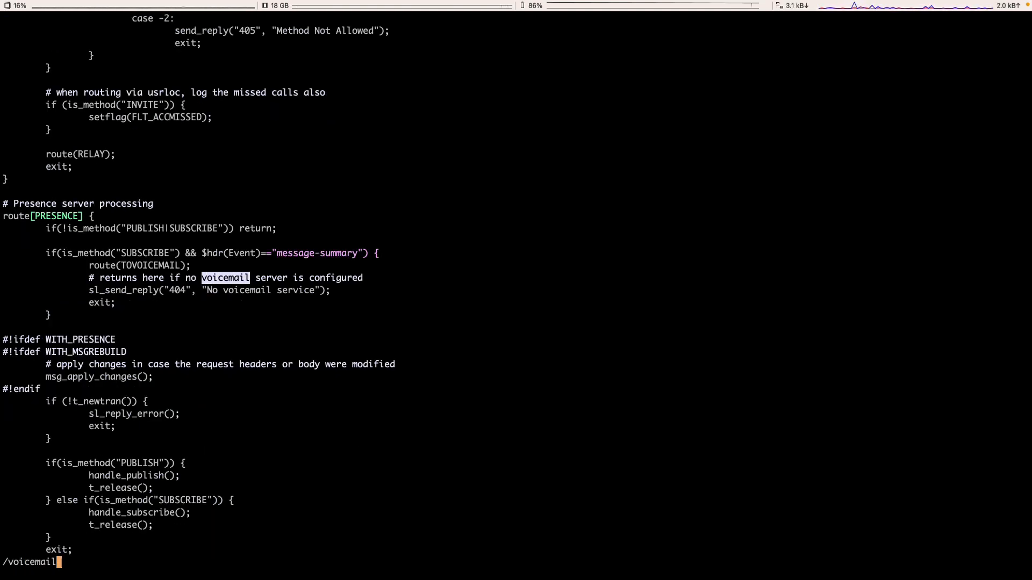
{"action": "key", "text": "Return"}
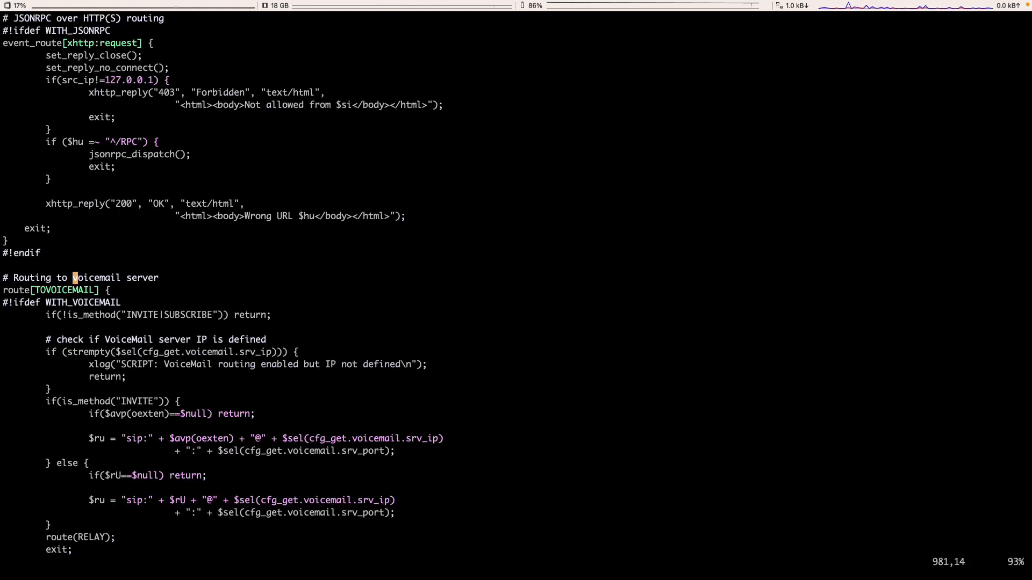
{"action": "type", "text": "/voicemail"}
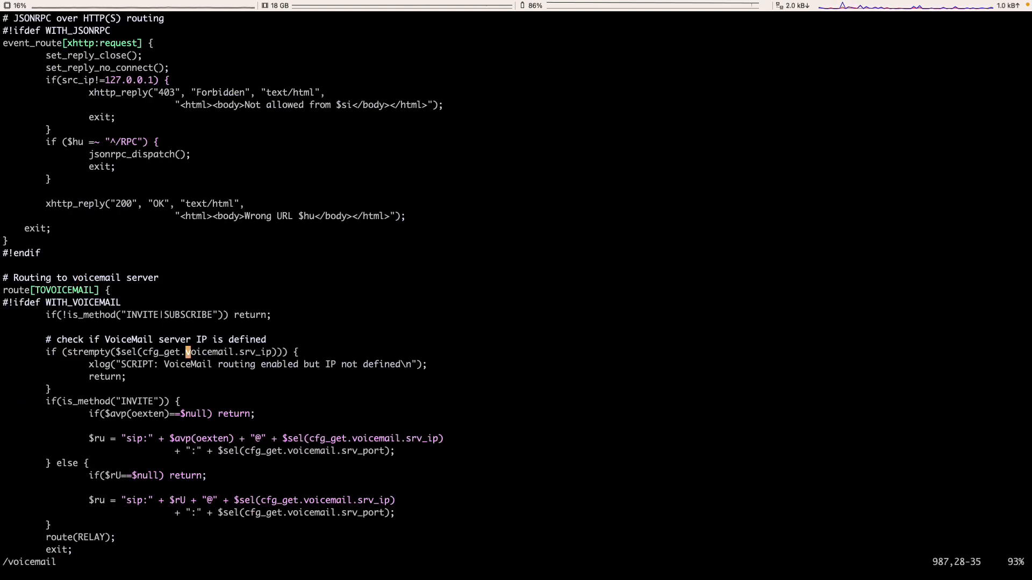
{"action": "scroll", "scroll_direction": "down", "scroll_amount": 3}
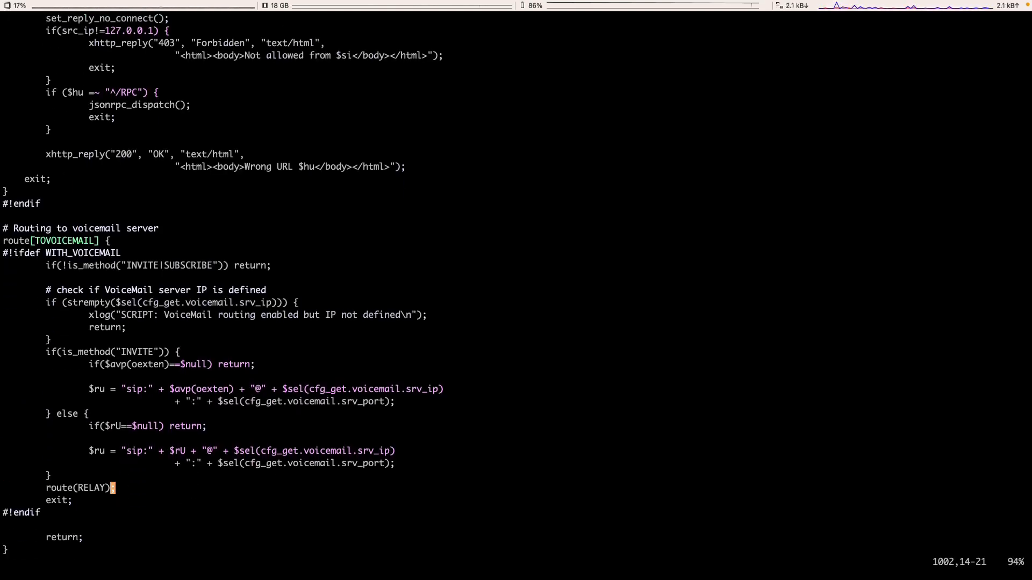
{"action": "scroll", "scroll_direction": "down", "scroll_amount": 3}
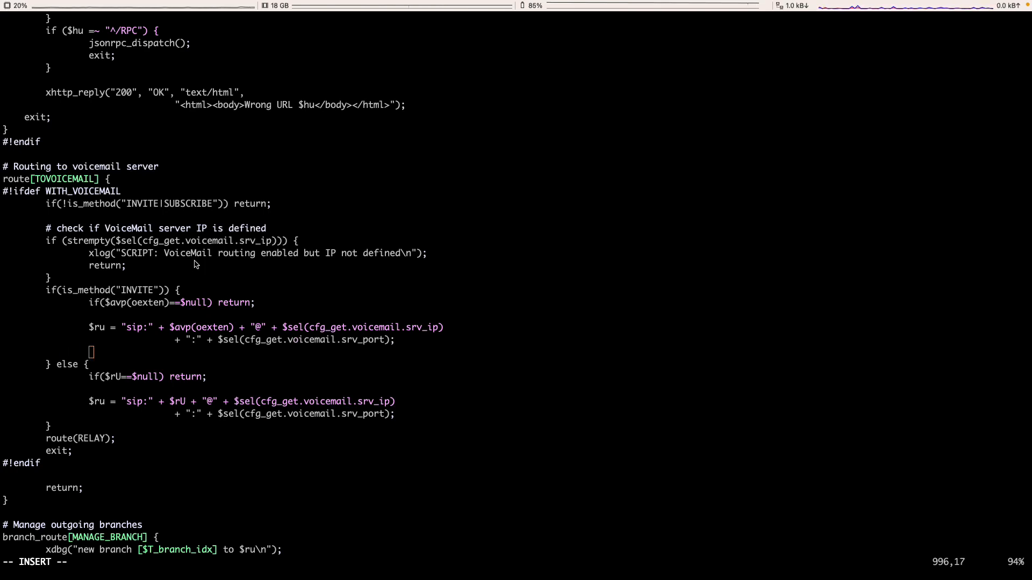
{"action": "type", "text": "ds_select_dst(\"1\",\"4\");"}
{"action": "type", "text": "v"}
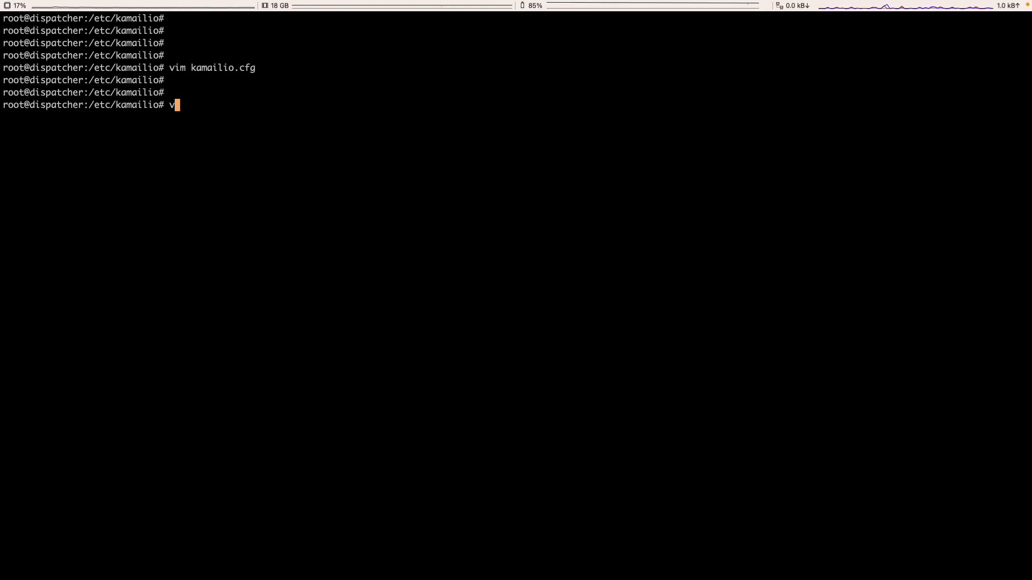
Step: Create dispatcher.list in vim and start editing it
{"action": "type", "text": "im dis"}
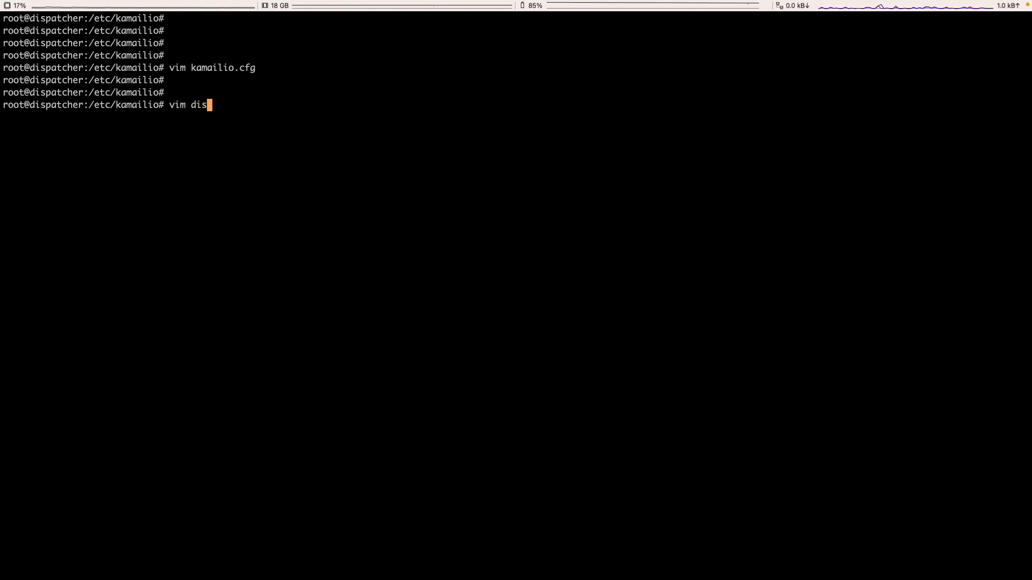
{"action": "type", "text": "patcher.."}
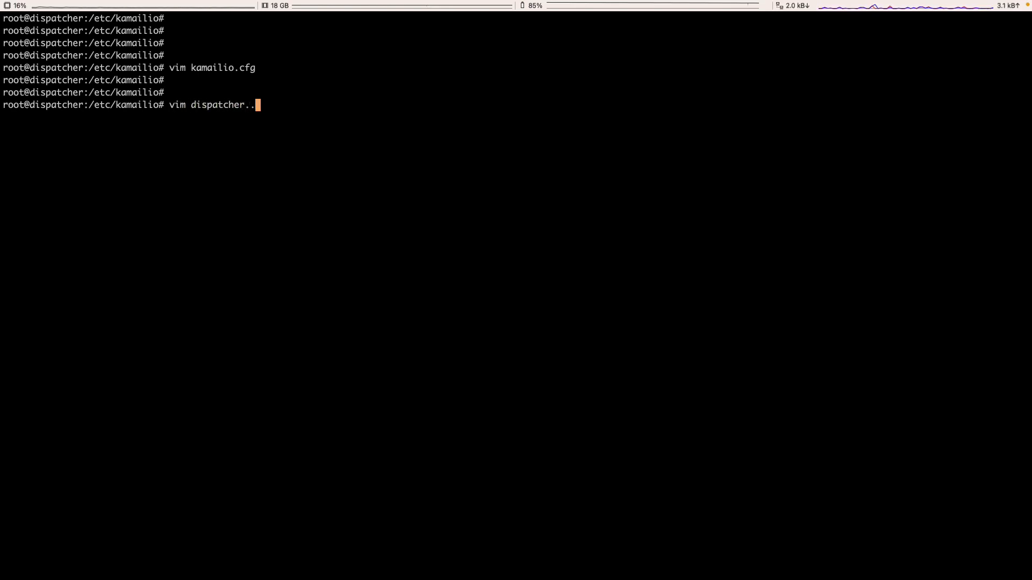
{"action": "type", "text": "l"}
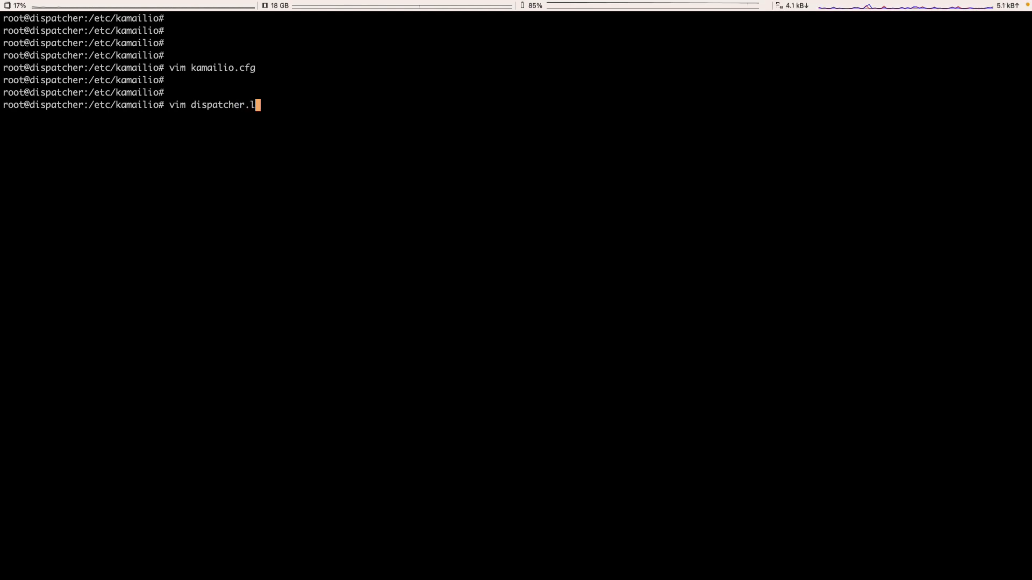
{"action": "key", "text": "Return"}
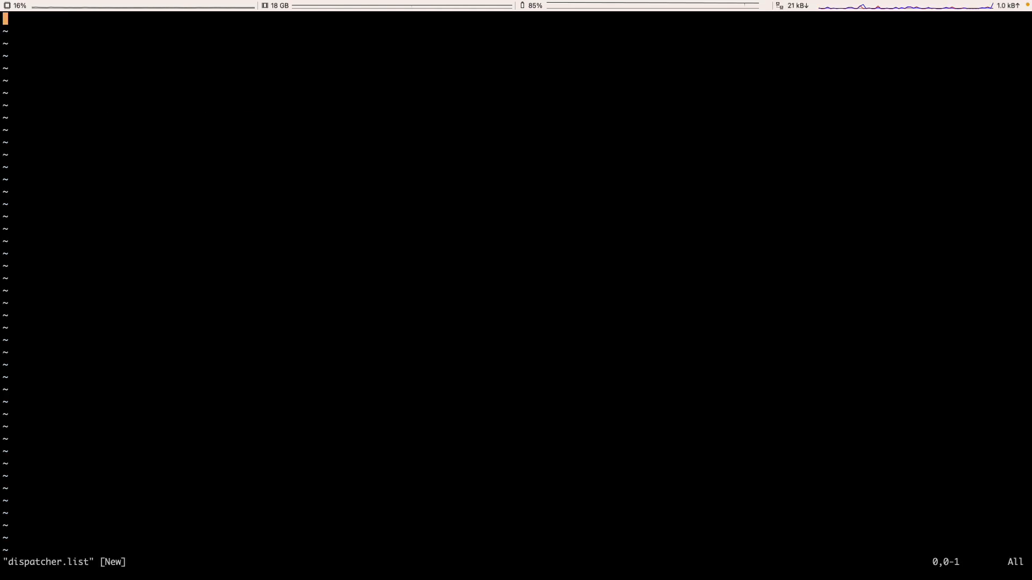
{"action": "key", "text": "i"}
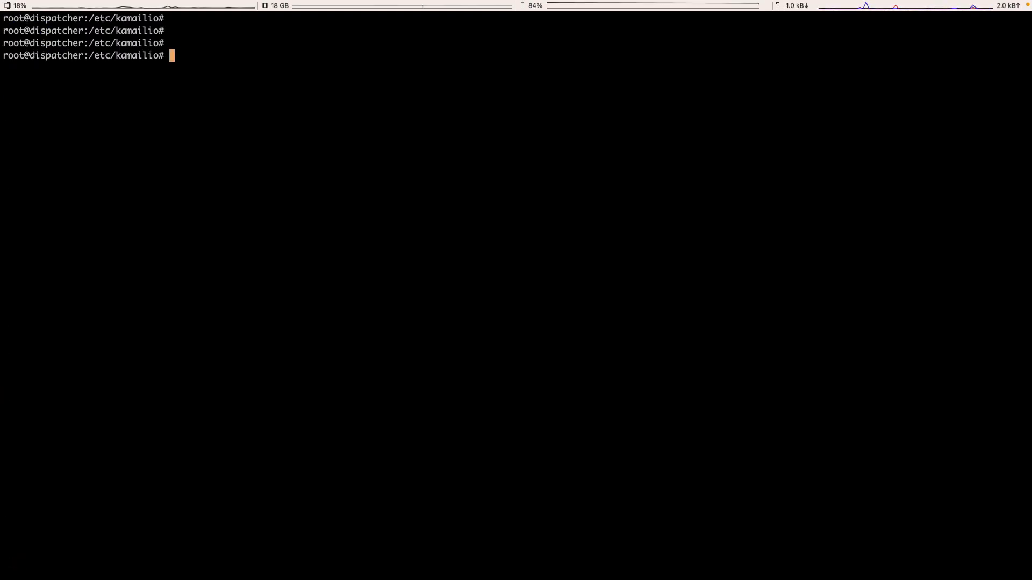
Step: Restart the Kamailio service with systemctl
{"action": "type", "text": "systemctl"}
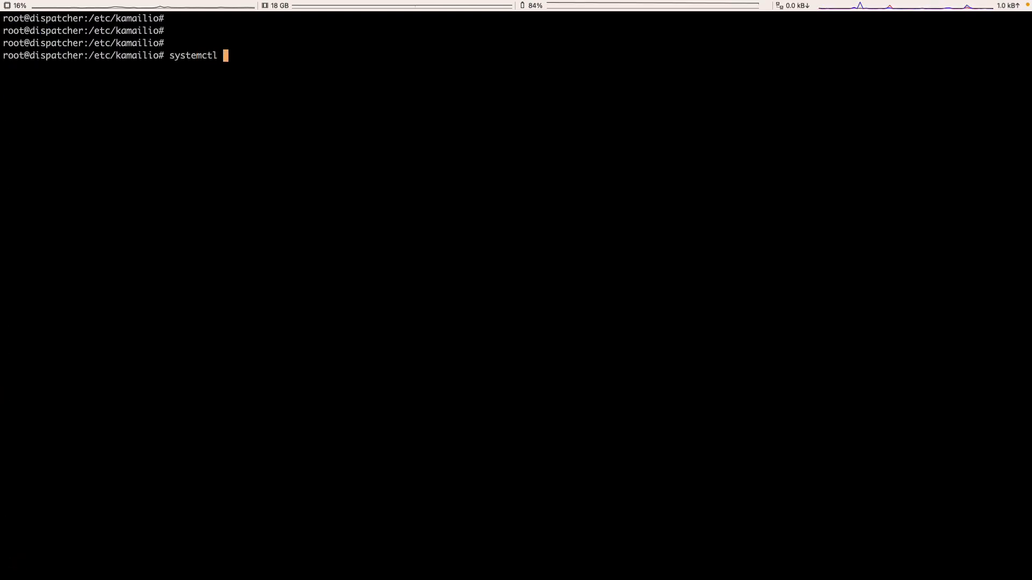
{"action": "type", "text": "restart kamailio"}
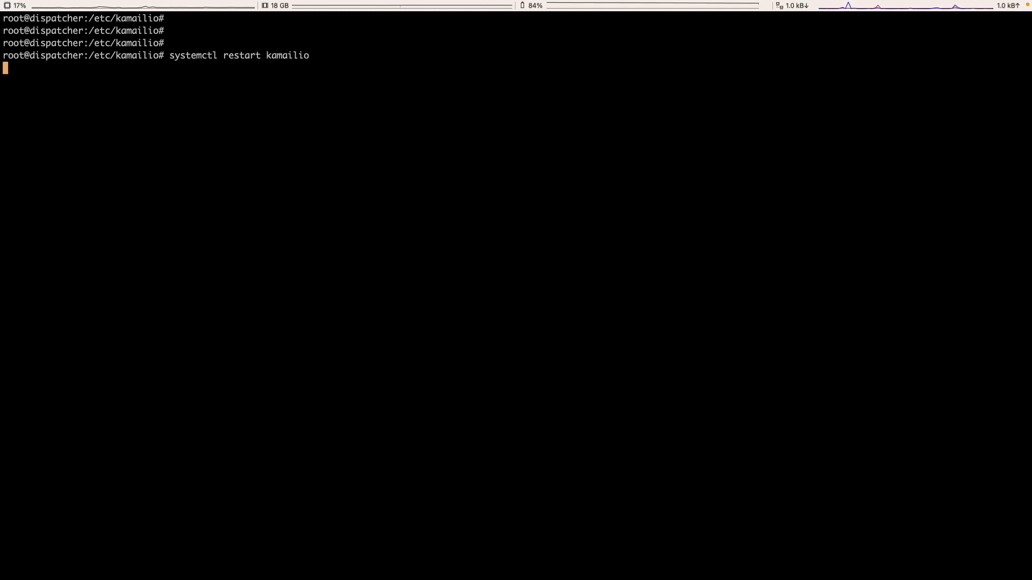
{"action": "key", "text": "Return"}
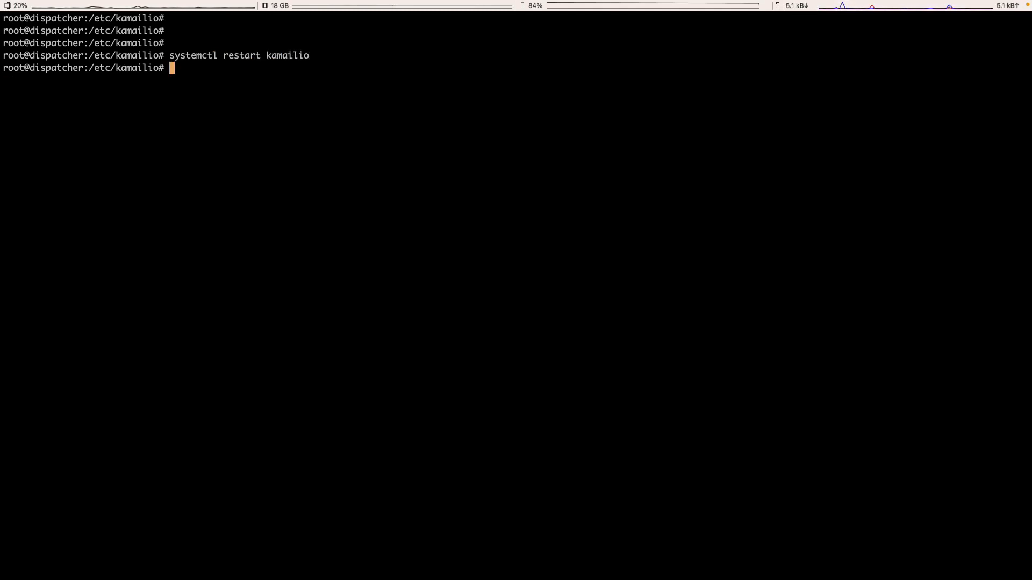